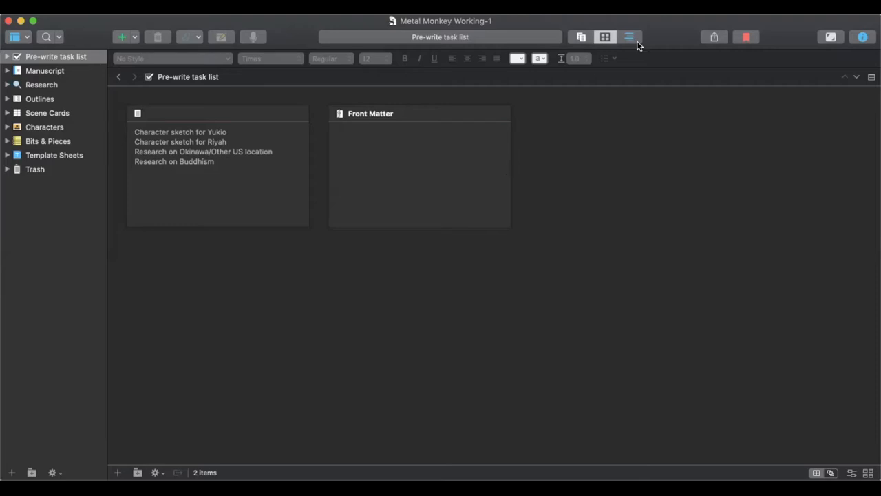
# Expand the Manuscript folder to list its act headlines and chapters
pyautogui.click(605, 37)
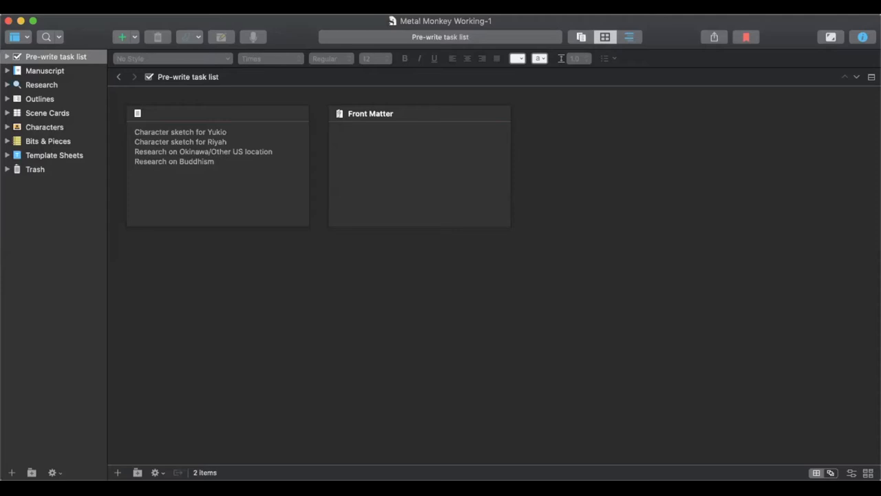
pyautogui.moveTo(283, 41)
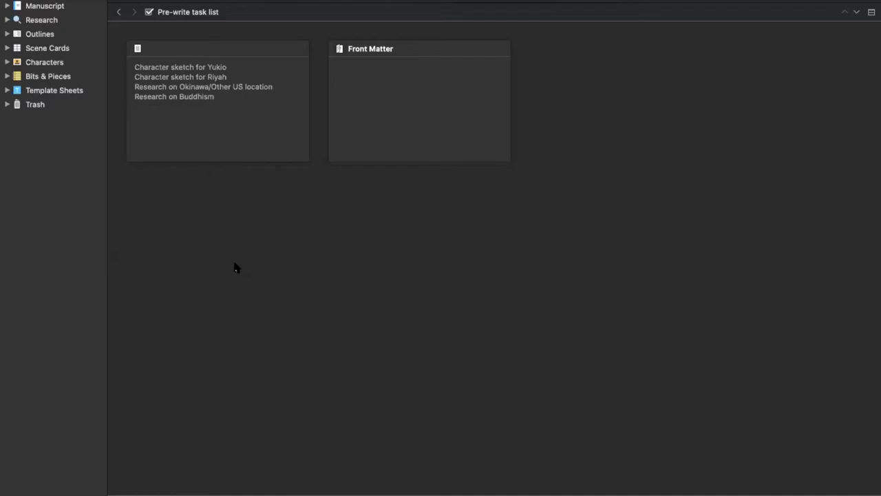
pyautogui.moveTo(27, 94)
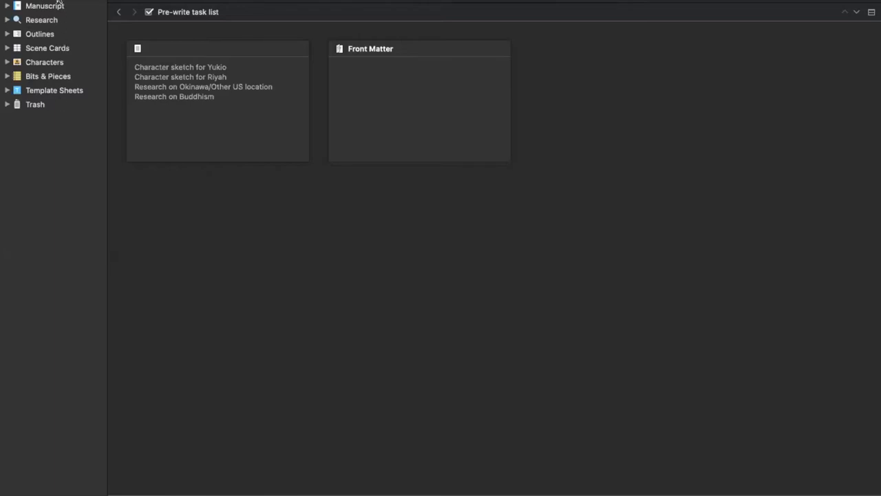
pyautogui.moveTo(46, 48)
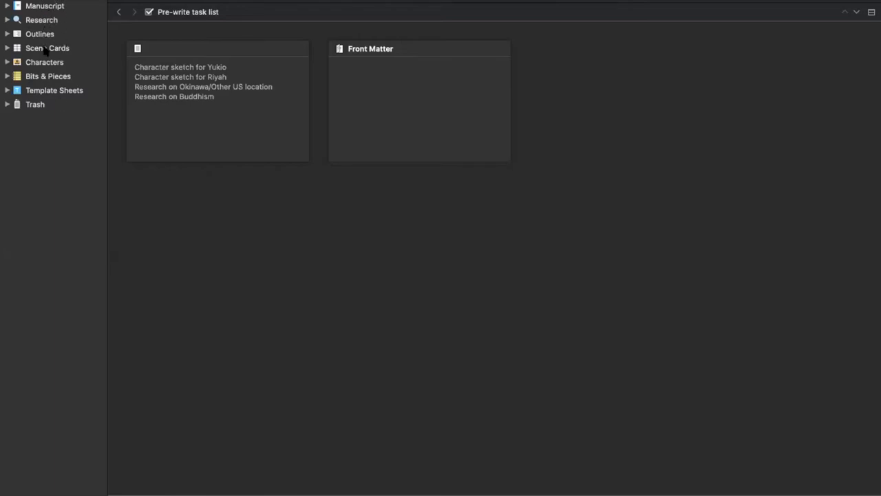
pyautogui.moveTo(34, 105)
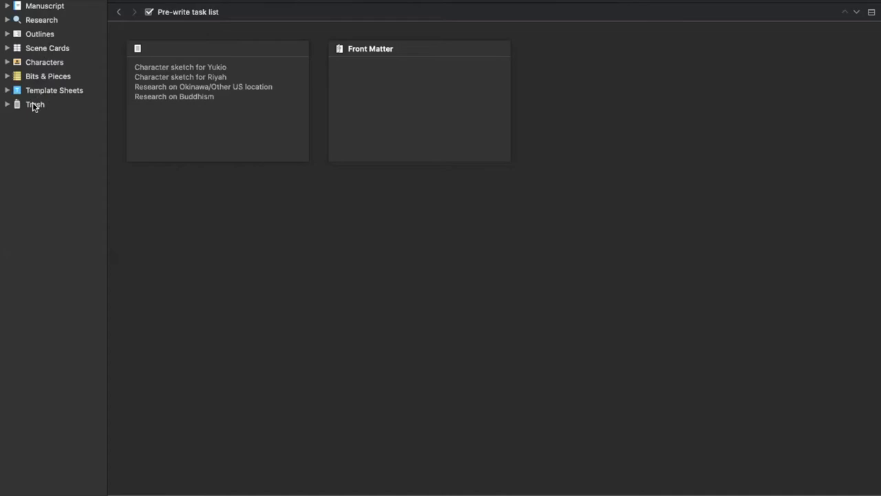
pyautogui.moveTo(33, 110)
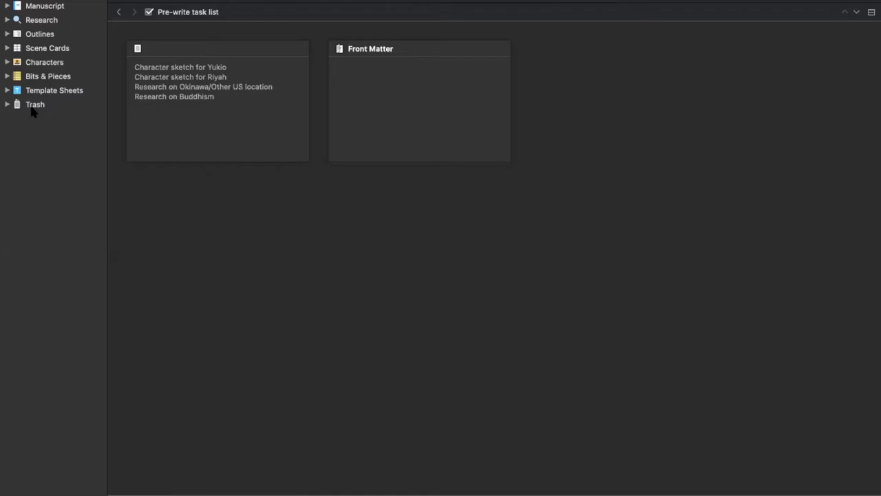
pyautogui.moveTo(38, 73)
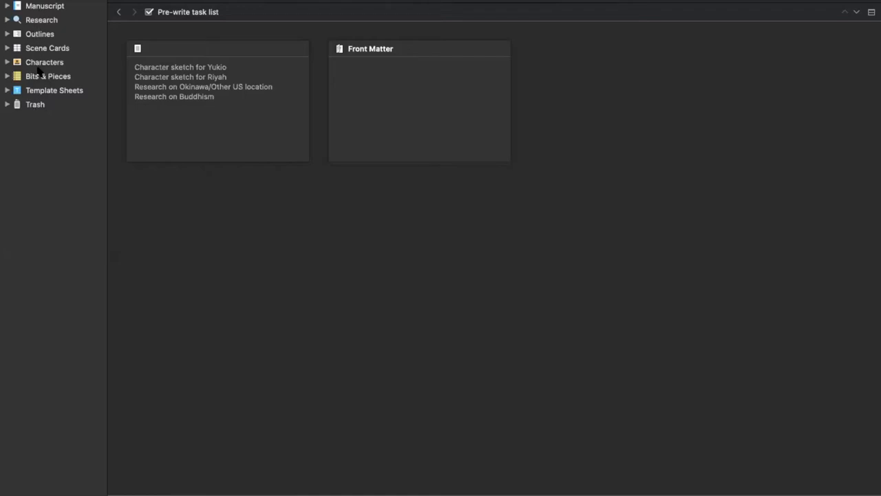
pyautogui.moveTo(41, 89)
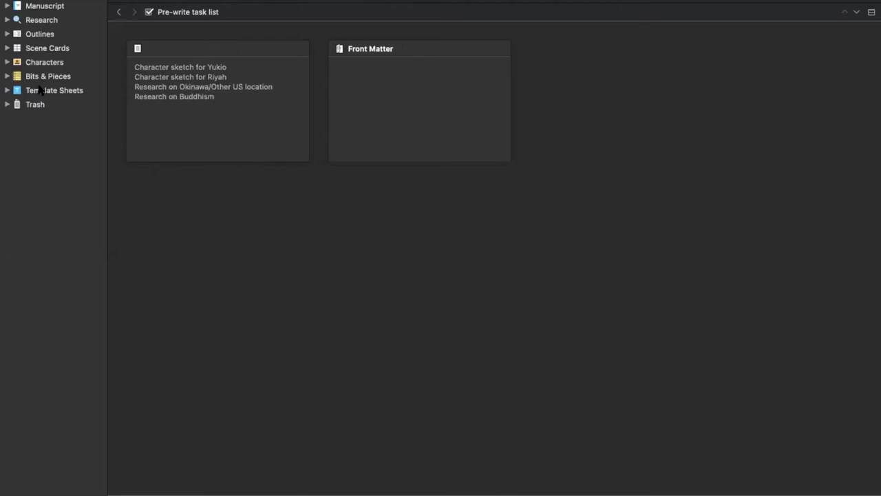
pyautogui.moveTo(10, 4)
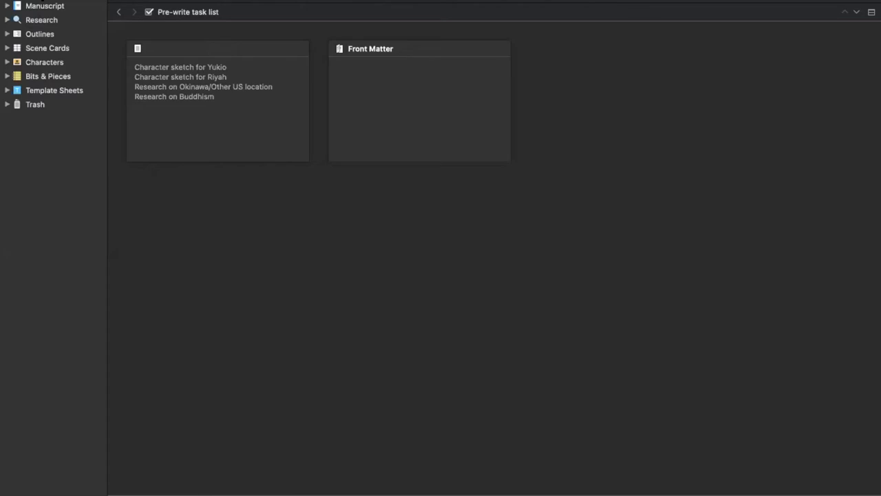
pyautogui.moveTo(136, 18)
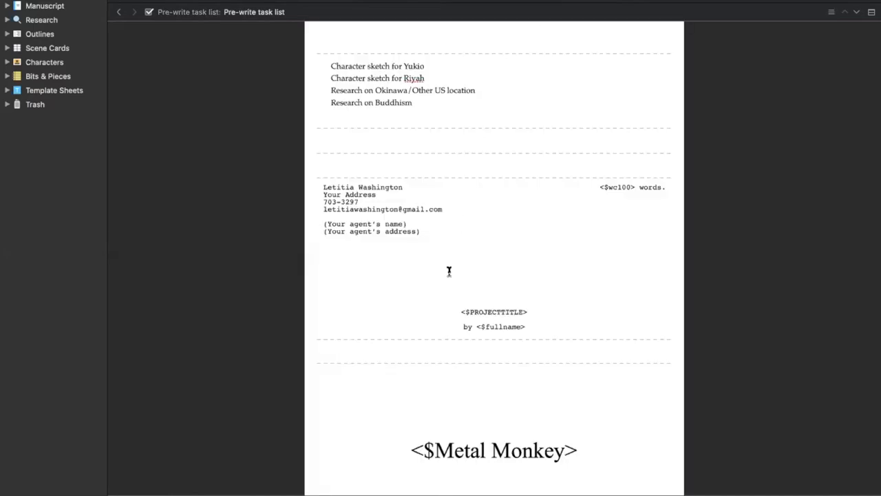
pyautogui.scroll(-3)
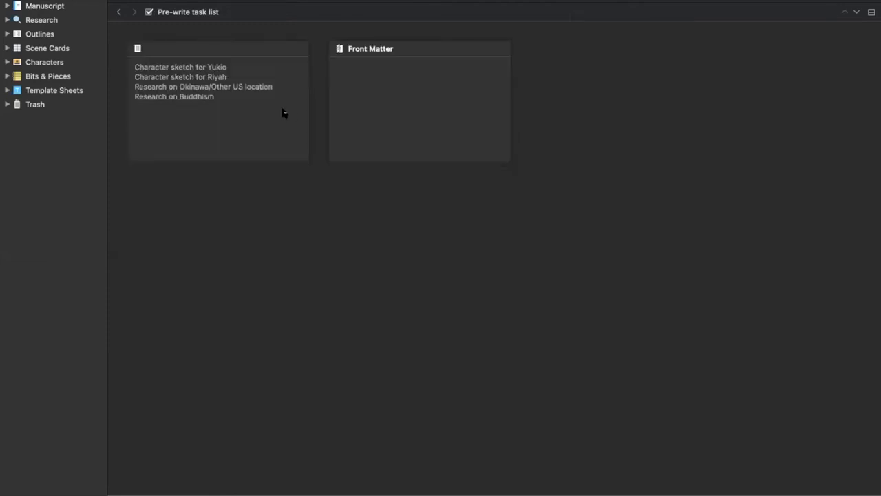
pyautogui.moveTo(200, 84)
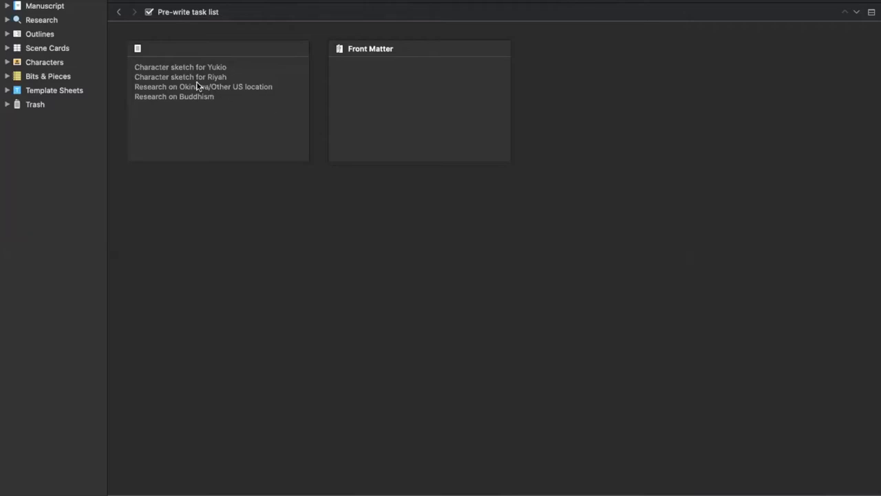
pyautogui.moveTo(188, 85)
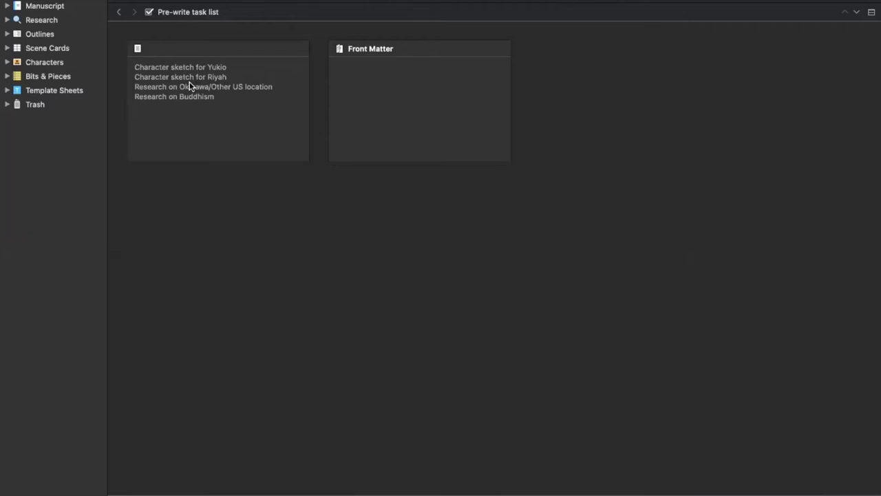
pyautogui.moveTo(200, 102)
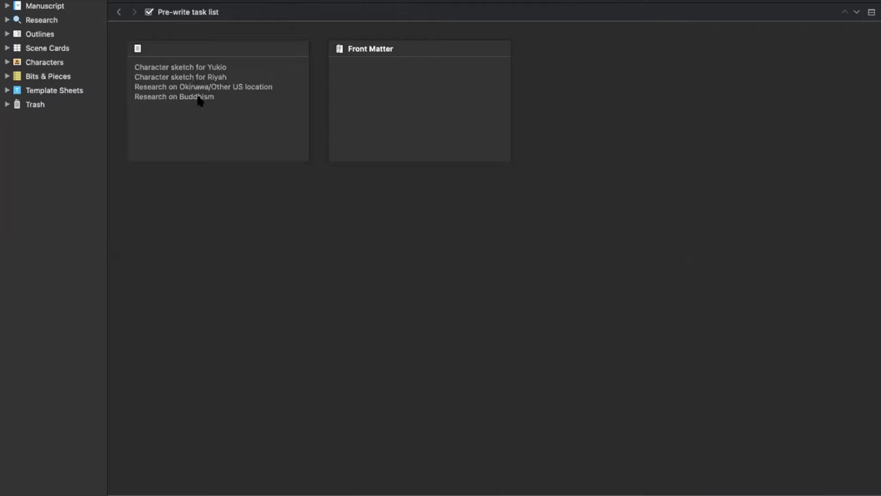
pyautogui.moveTo(201, 100)
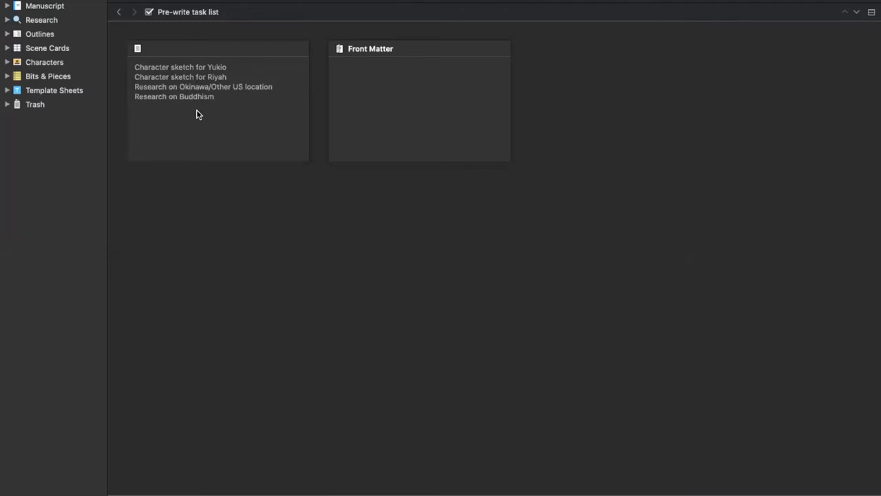
pyautogui.moveTo(195, 110)
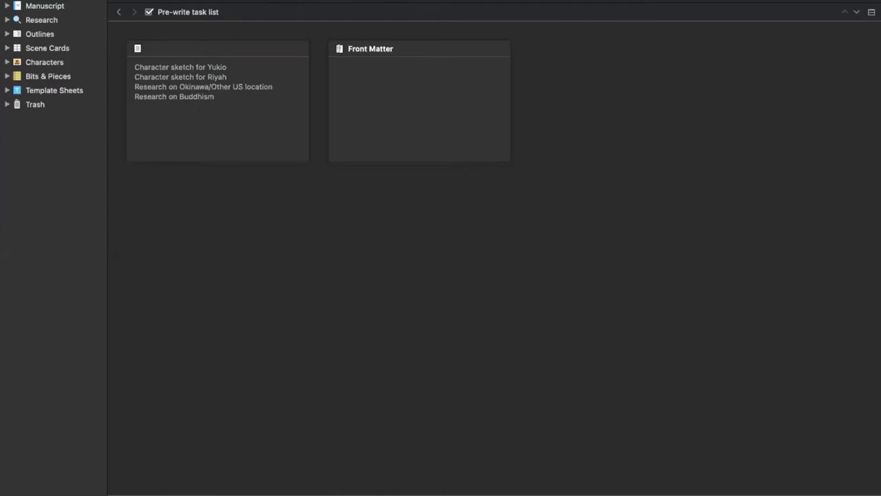
pyautogui.click(7, 6)
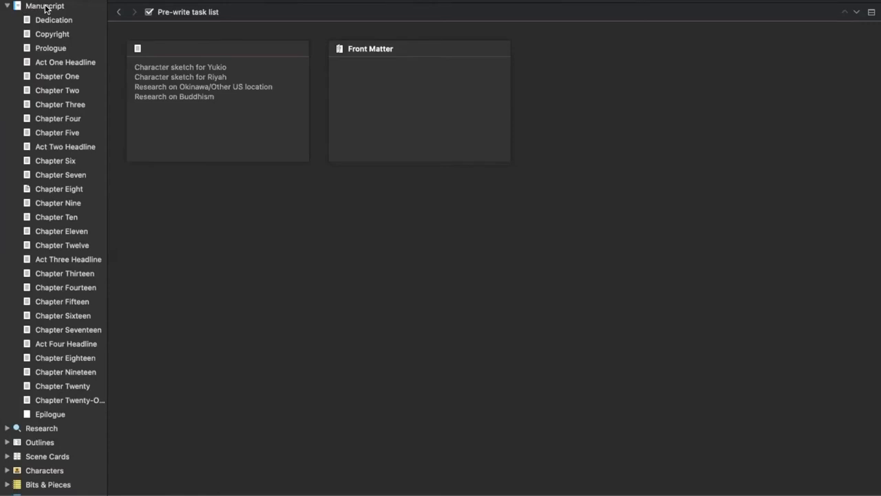
pyautogui.moveTo(39, 165)
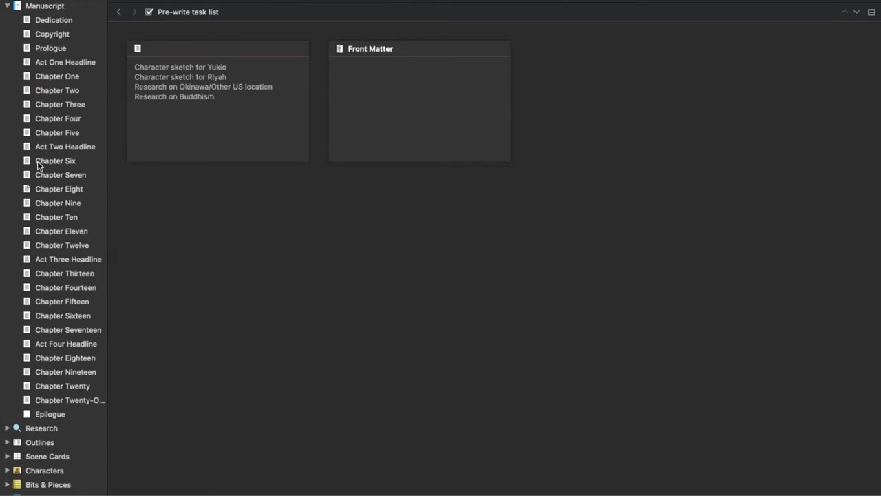
pyautogui.moveTo(55, 15)
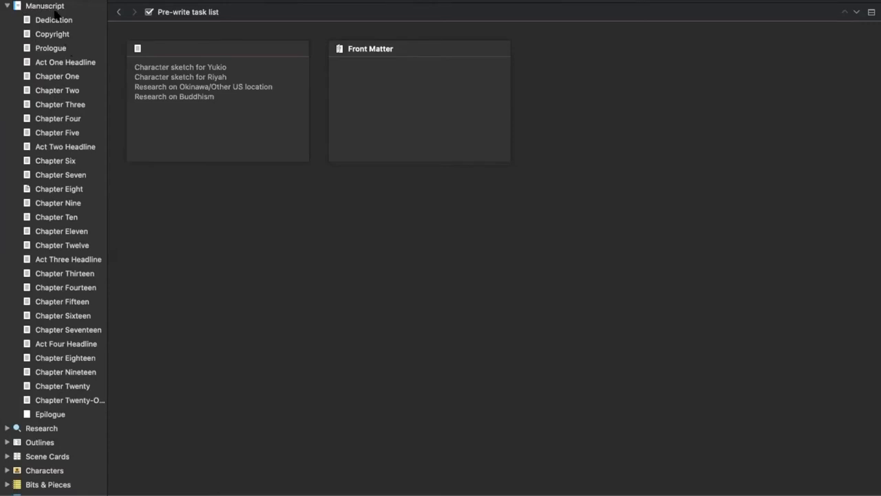
pyautogui.scroll(-3)
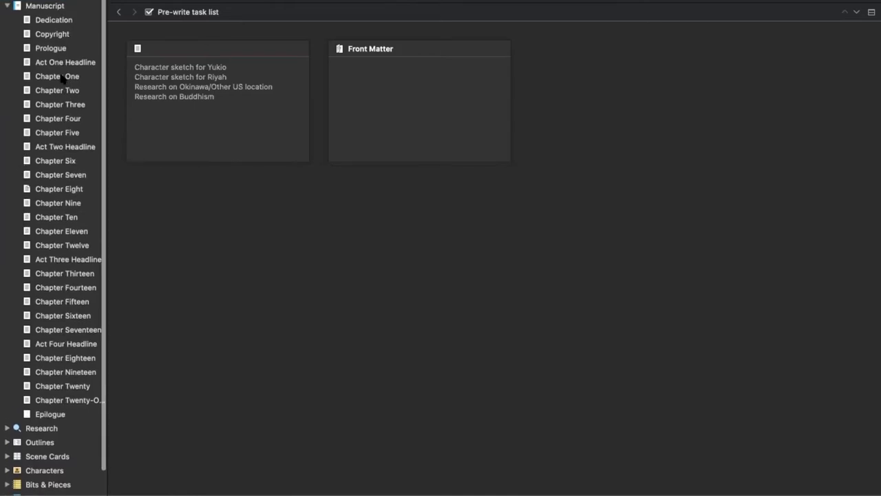
# Read the Prologue, a later chapter, and the last chapter before the Epilogue
pyautogui.click(50, 47)
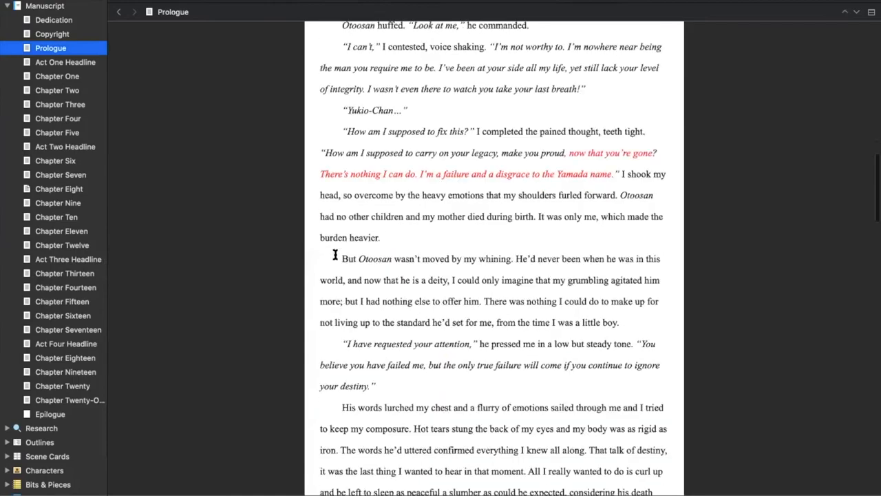
pyautogui.scroll(3)
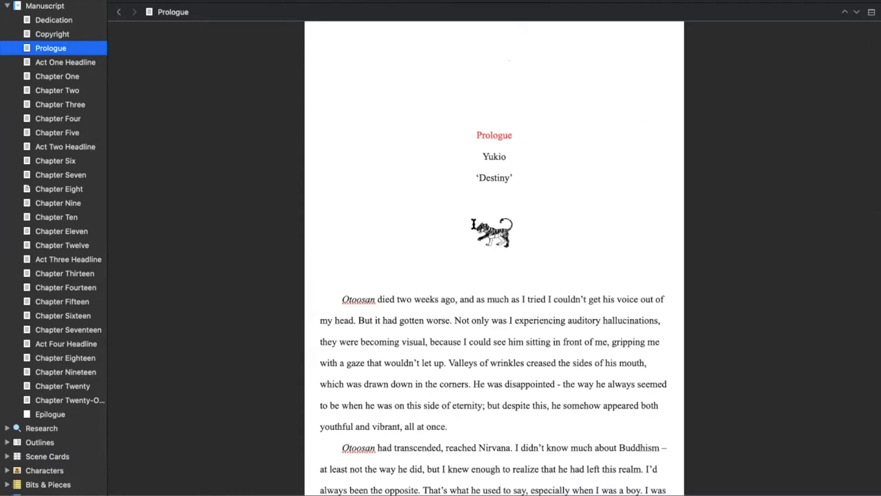
pyautogui.moveTo(477, 271)
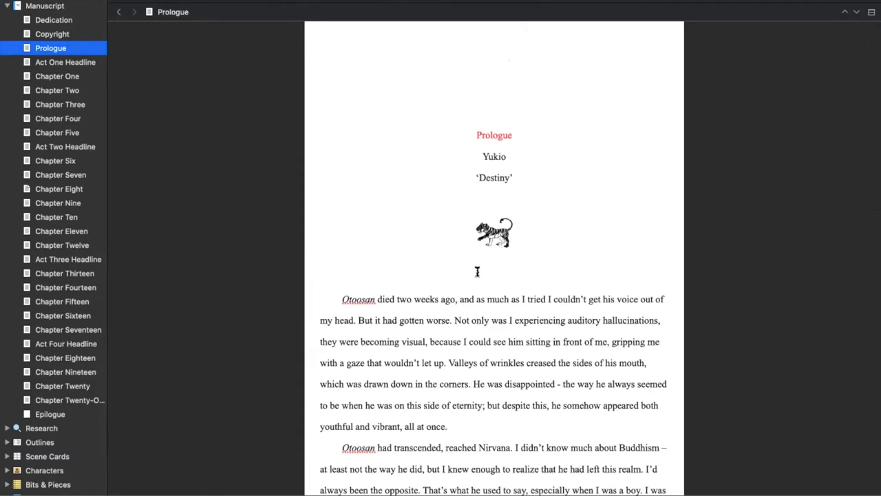
pyautogui.scroll(-3)
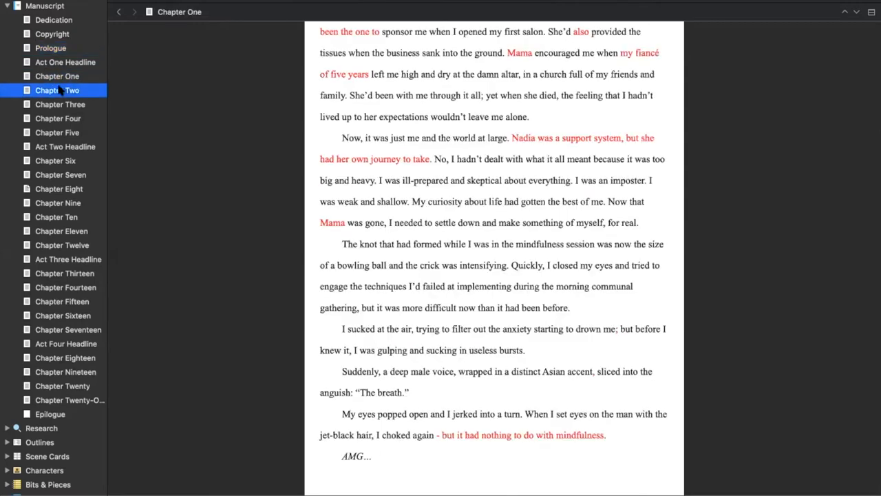
pyautogui.click(60, 104)
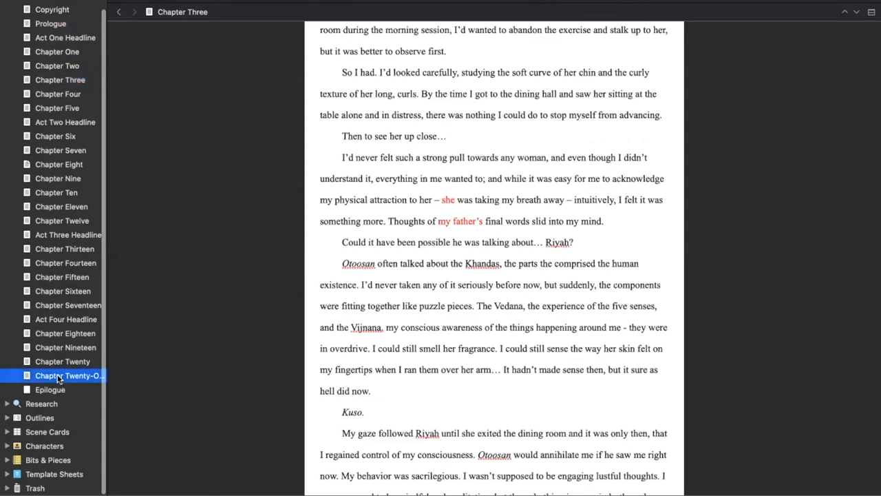
pyautogui.click(69, 375)
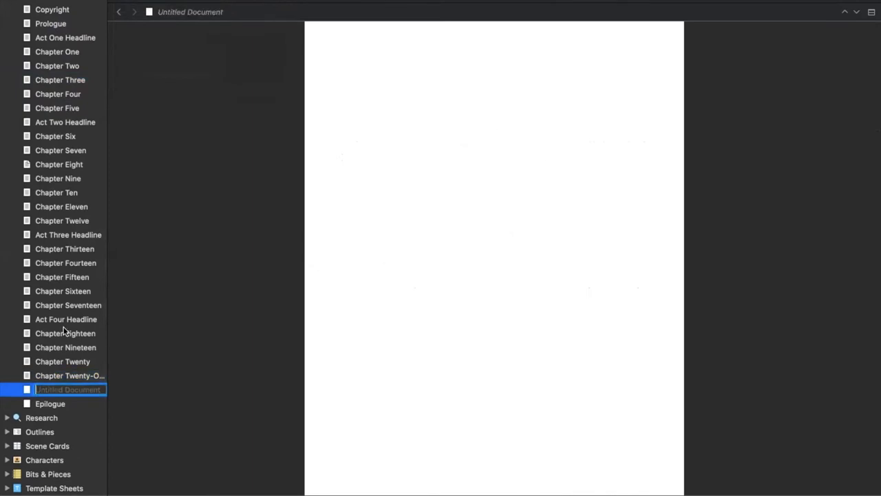
# Name the new document Chapter Twenty-Two with placeholder 'Yadda yadda yadda', then collapse Manuscript
pyautogui.write('XN')
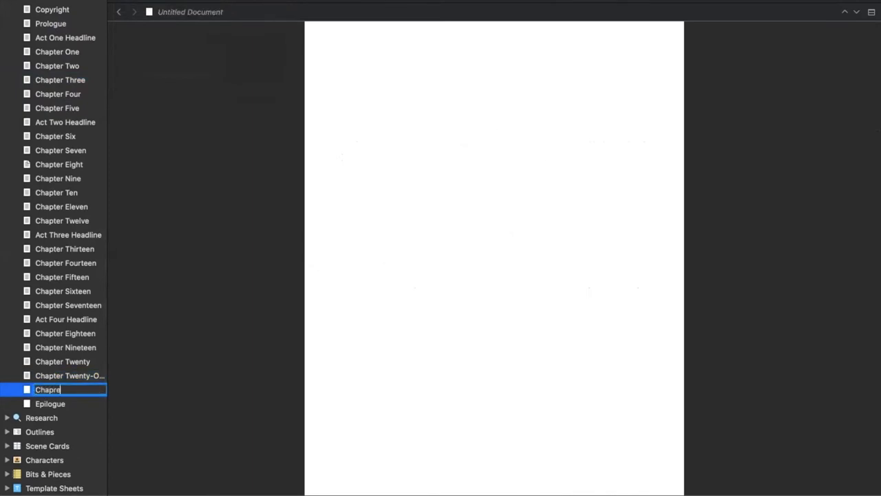
pyautogui.write('Chapter Twenty-Two')
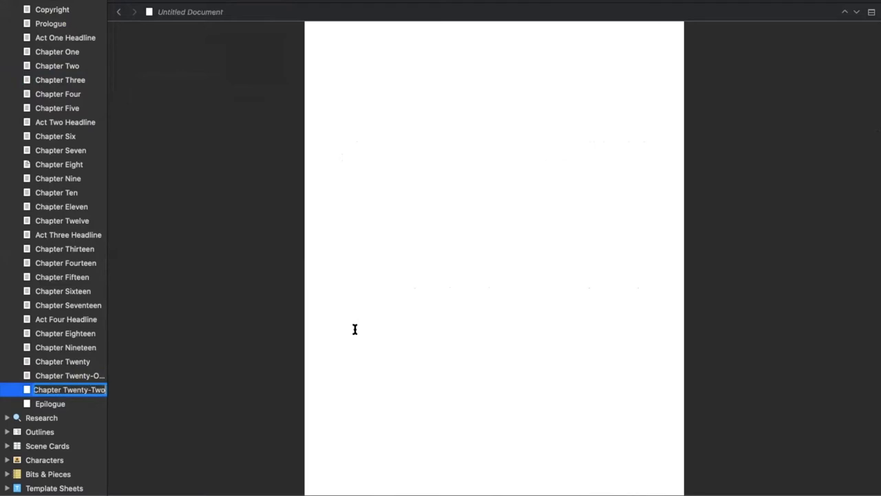
pyautogui.write('Yadda yadda yadda')
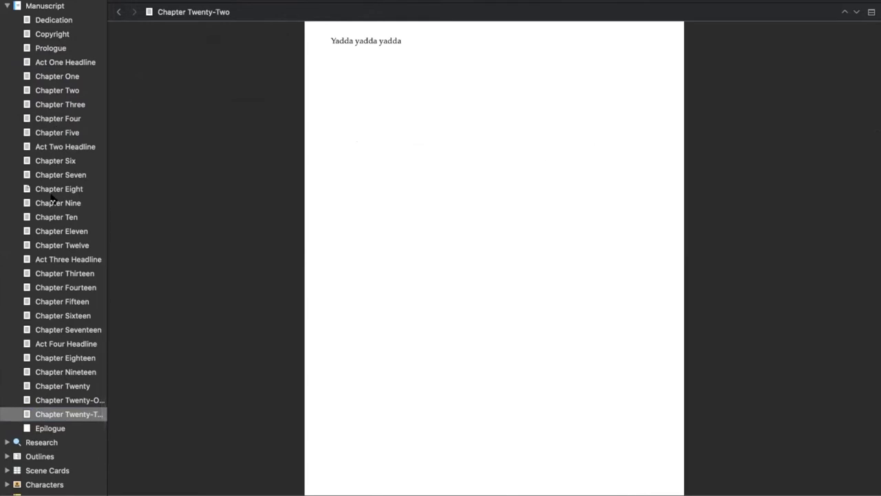
pyautogui.moveTo(60, 372)
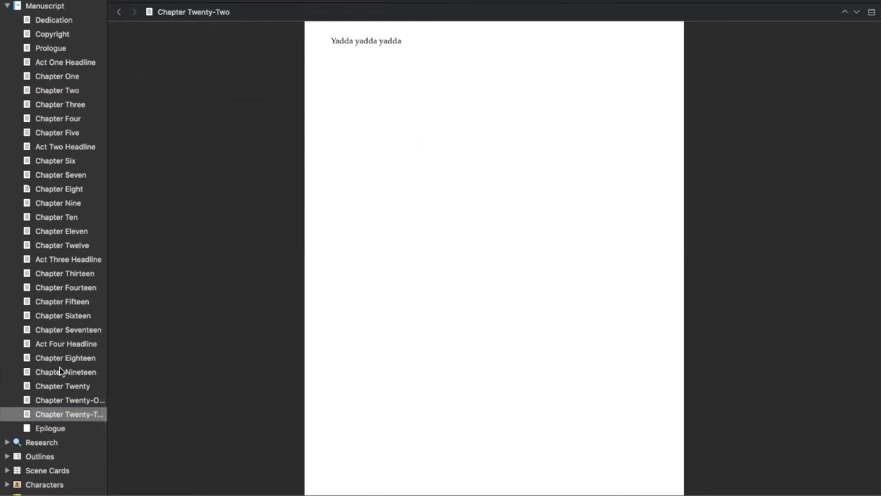
pyautogui.click(402, 41)
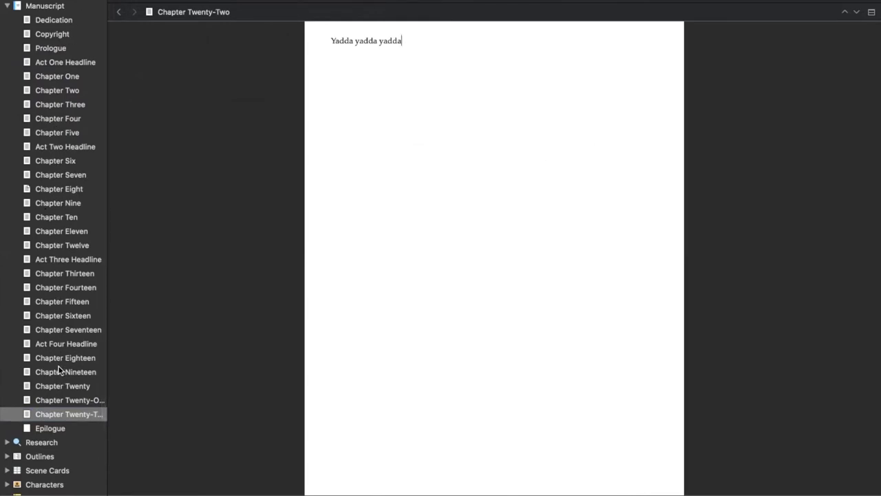
pyautogui.moveTo(17, 109)
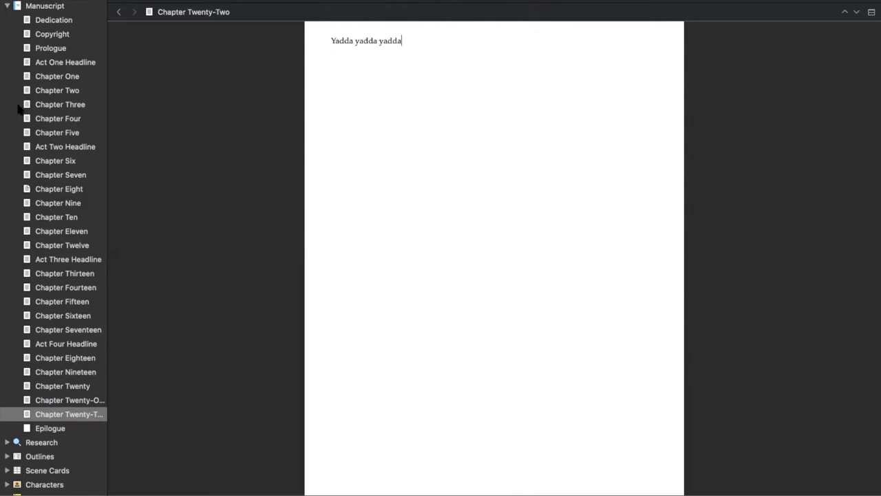
pyautogui.click(7, 5)
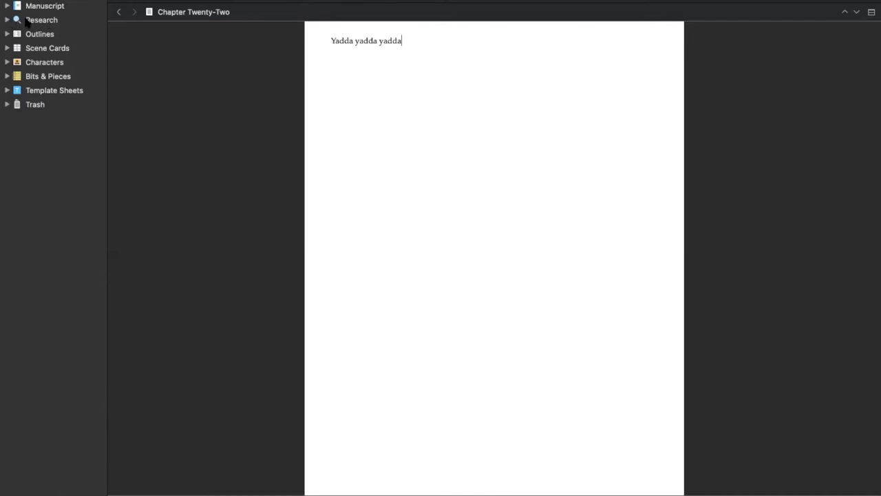
# Expand the Research folder and read through the Okinawa Wildlife web page
pyautogui.click(6, 19)
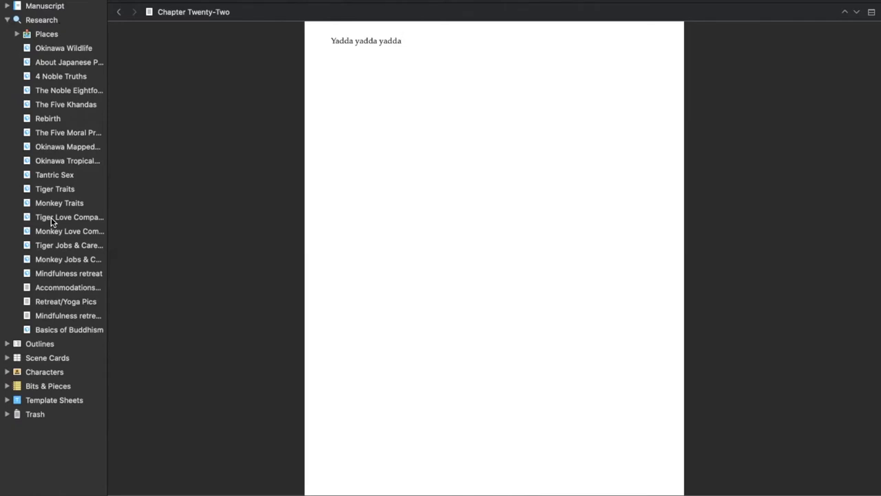
pyautogui.click(392, 41)
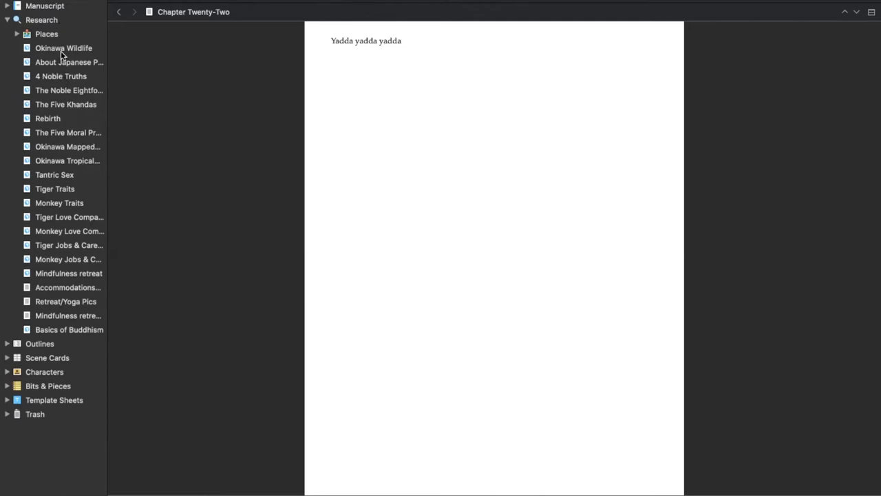
pyautogui.click(63, 48)
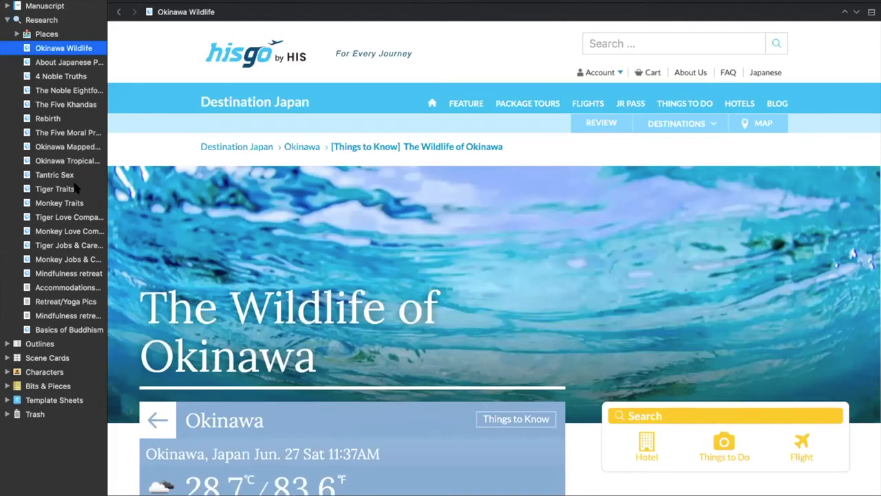
pyautogui.scroll(-3)
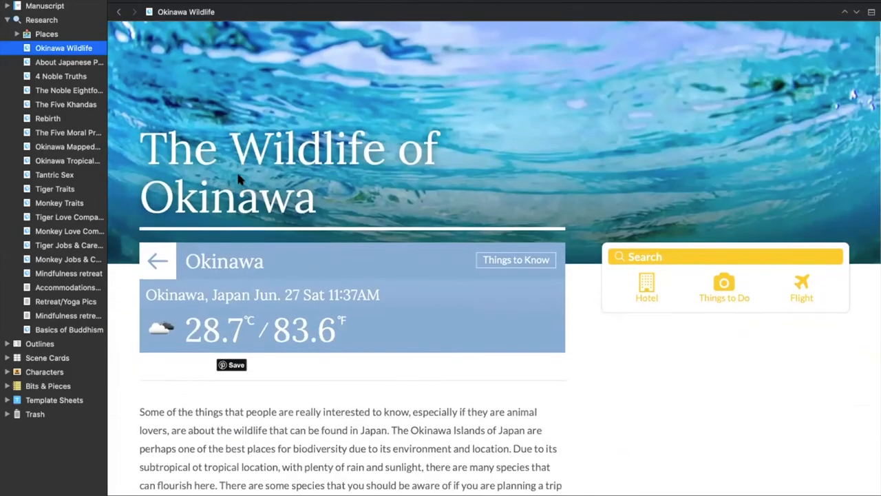
pyautogui.scroll(-3)
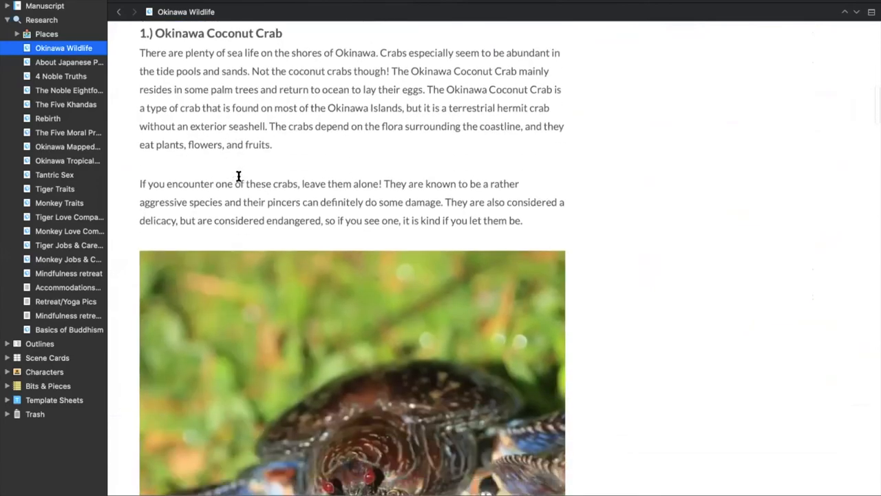
pyautogui.scroll(-3)
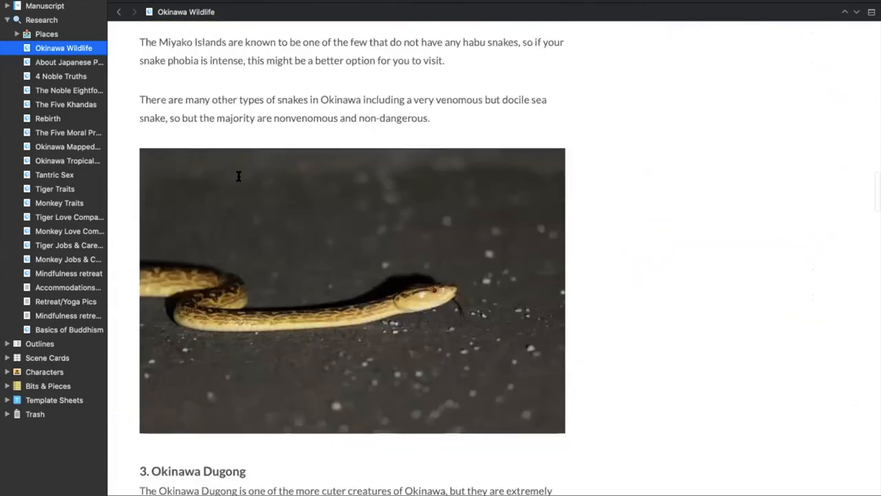
pyautogui.scroll(-3)
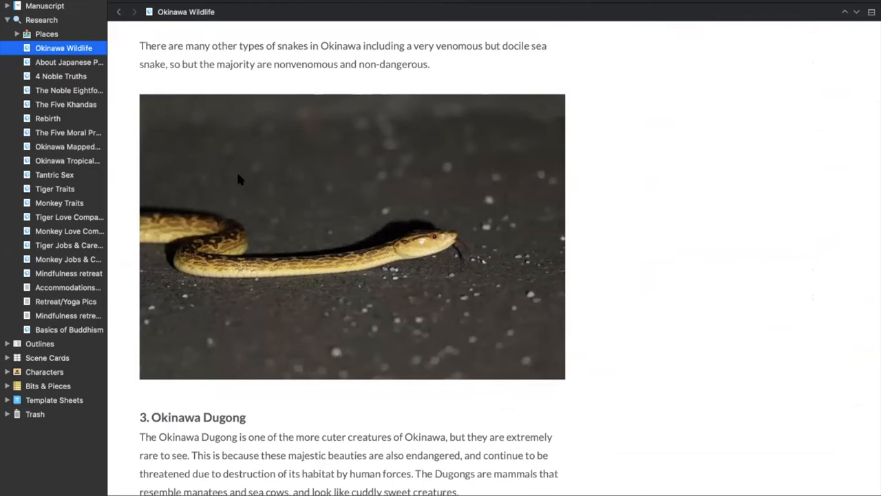
# Browse research pages: About Japanese People, 4 Noble Truths, Five Khandas, Rebirth, Five Moral Precepts
pyautogui.click(68, 62)
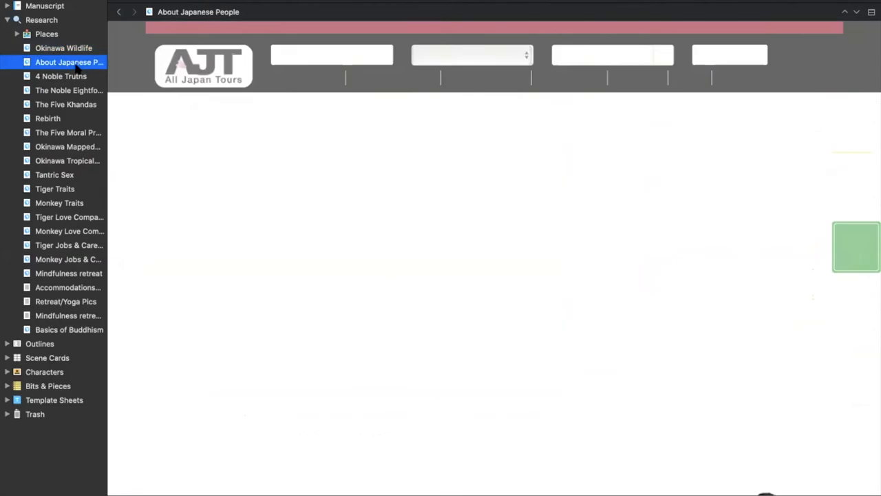
pyautogui.click(61, 76)
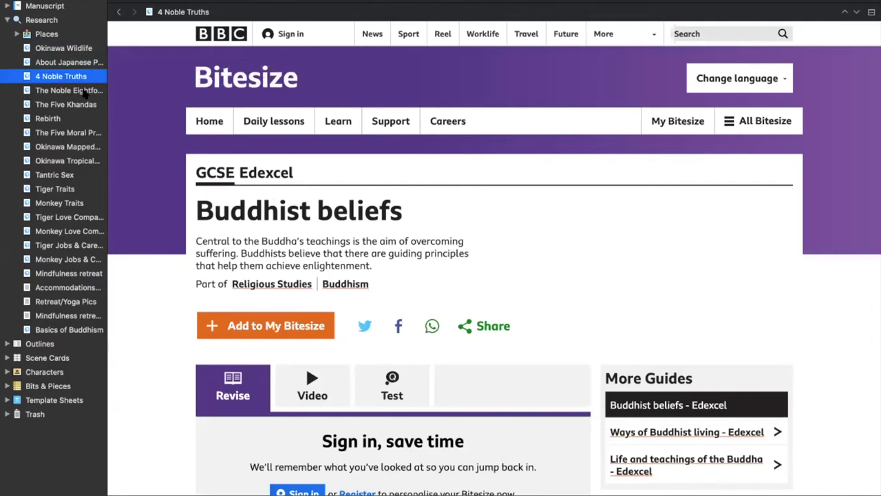
pyautogui.click(65, 104)
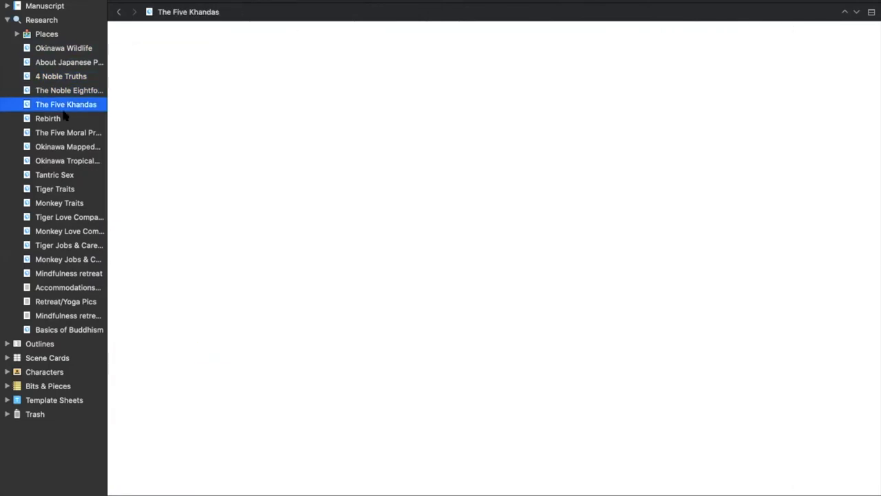
pyautogui.click(48, 117)
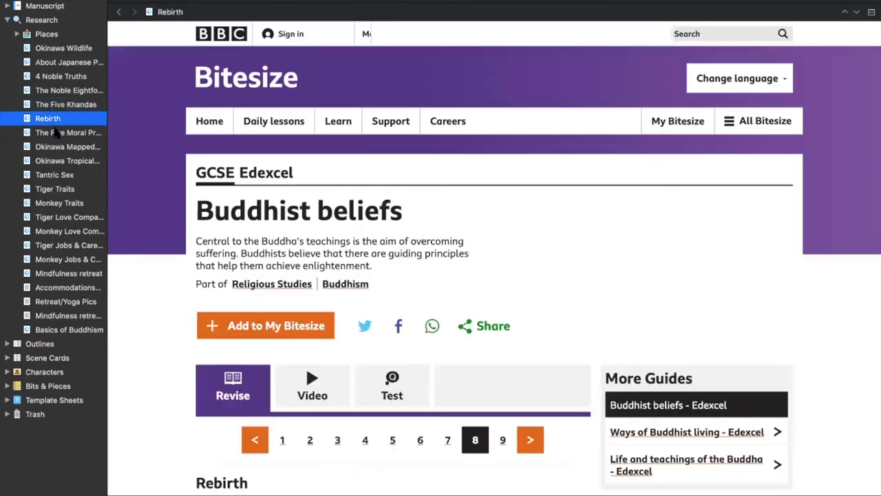
pyautogui.click(530, 439)
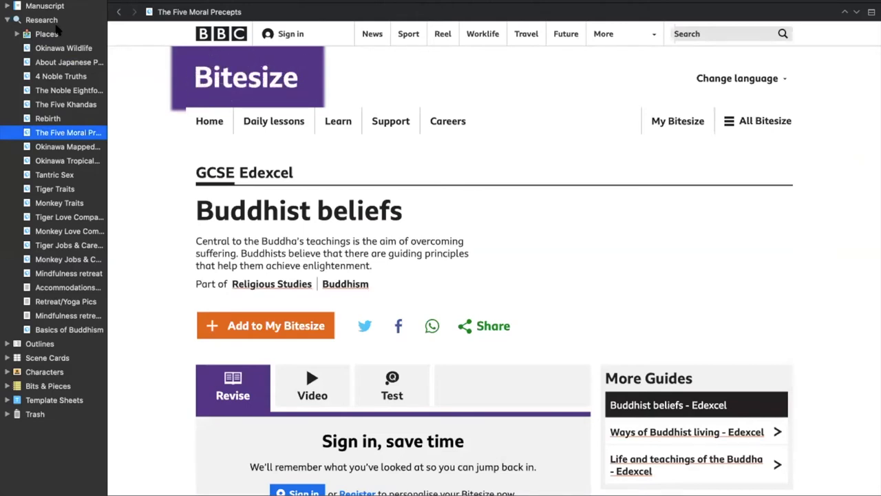
pyautogui.moveTo(46, 300)
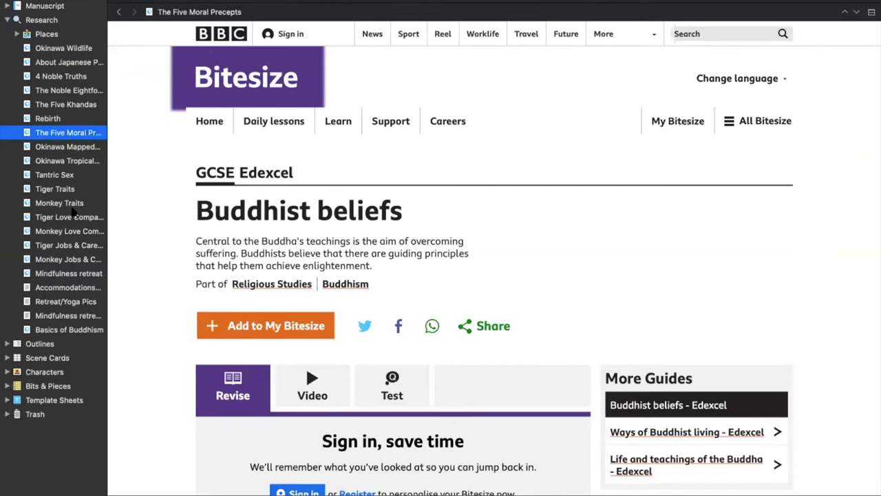
# View the Okinawa Tropical Adventure page, then the Tiger Love Compatibility page
pyautogui.click(68, 161)
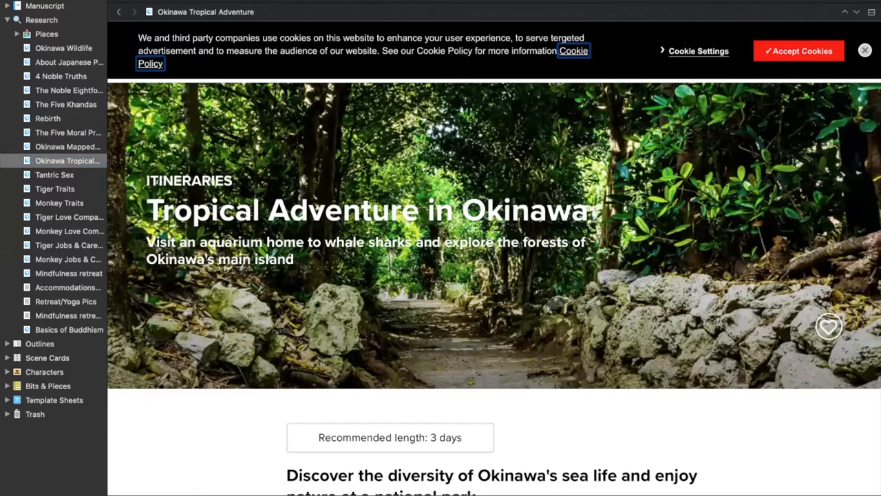
pyautogui.scroll(-3)
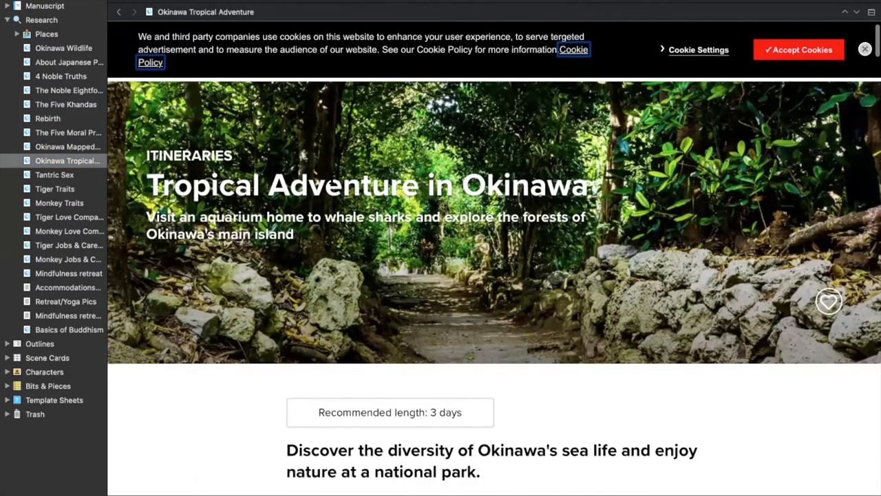
pyautogui.click(67, 161)
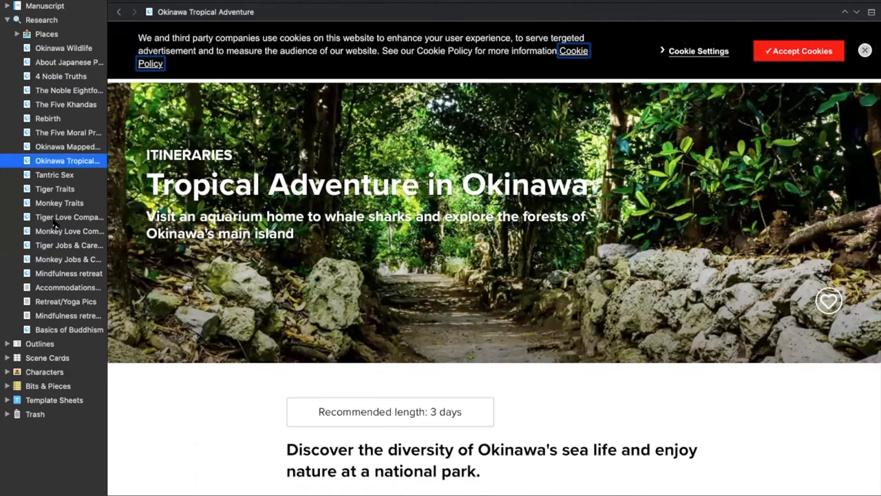
pyautogui.click(69, 216)
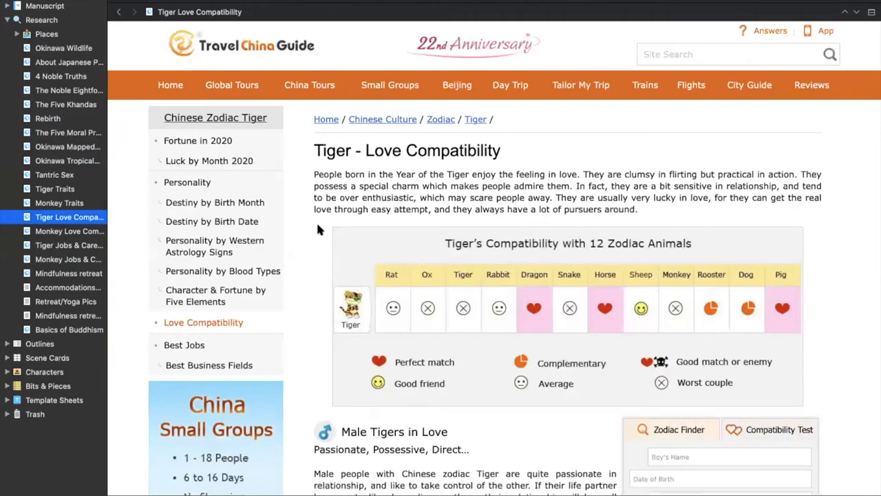
pyautogui.scroll(-3)
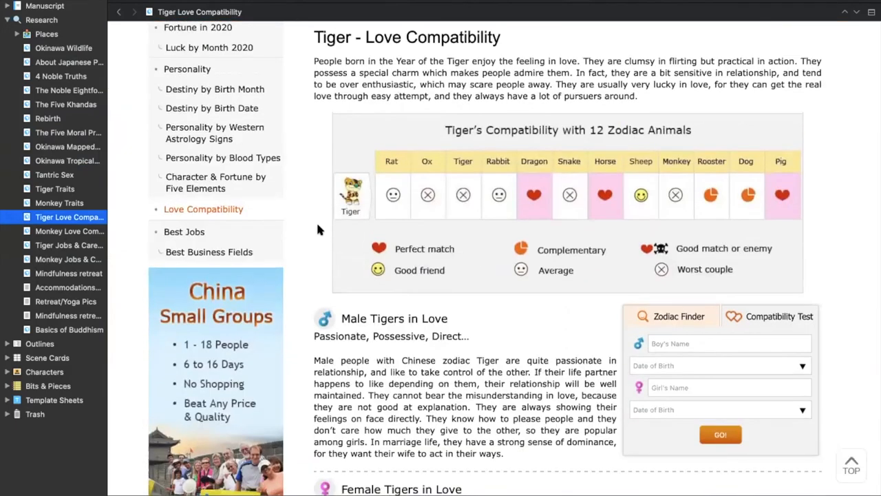
pyautogui.moveTo(98, 305)
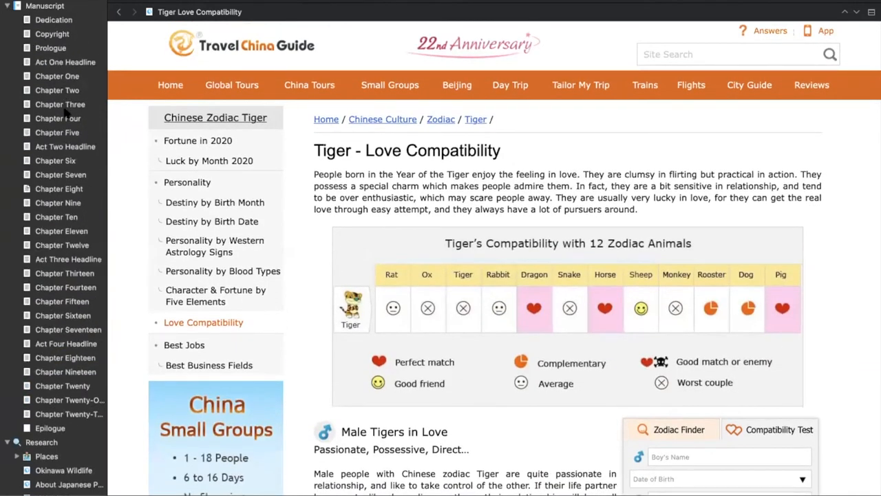
# Extend Chapter Twenty-Two's yadda line, collapse Research and expand the Outlines folder
pyautogui.click(69, 414)
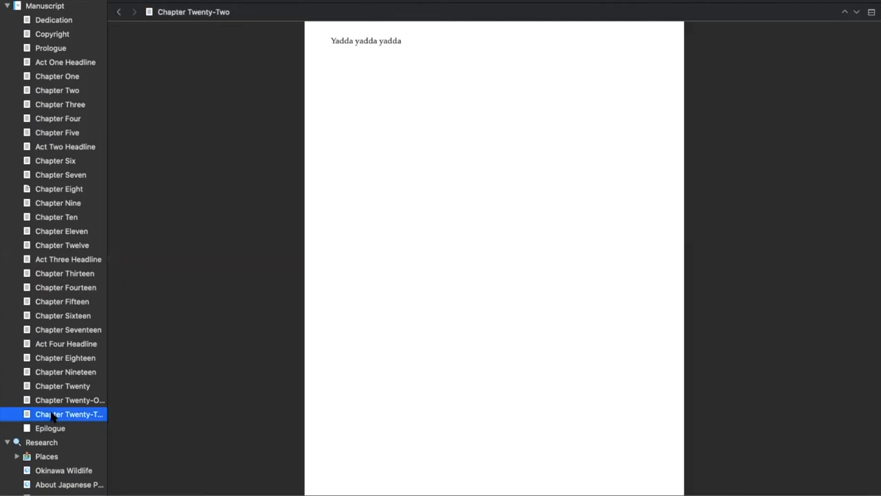
pyautogui.write('yadda yadda yadsa.')
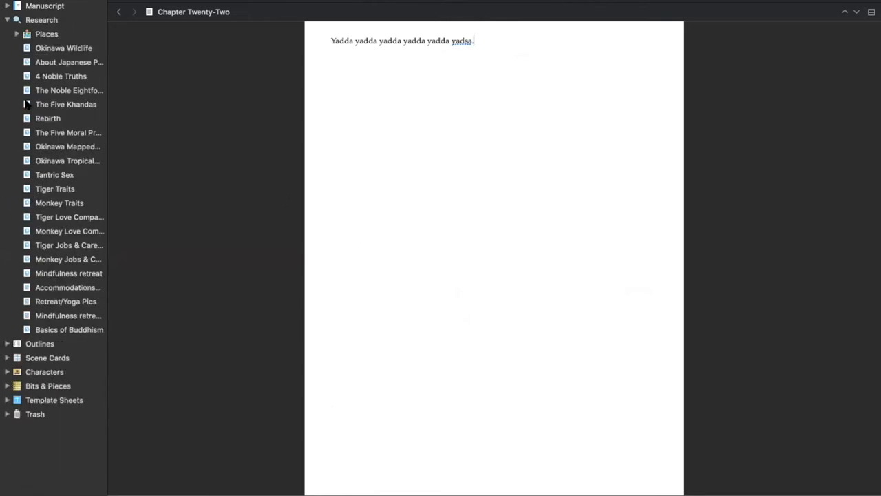
pyautogui.click(7, 20)
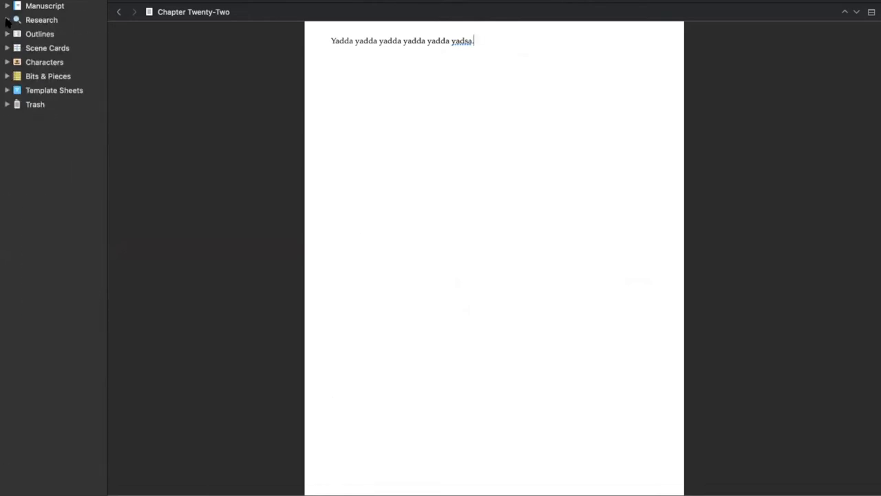
pyautogui.click(7, 33)
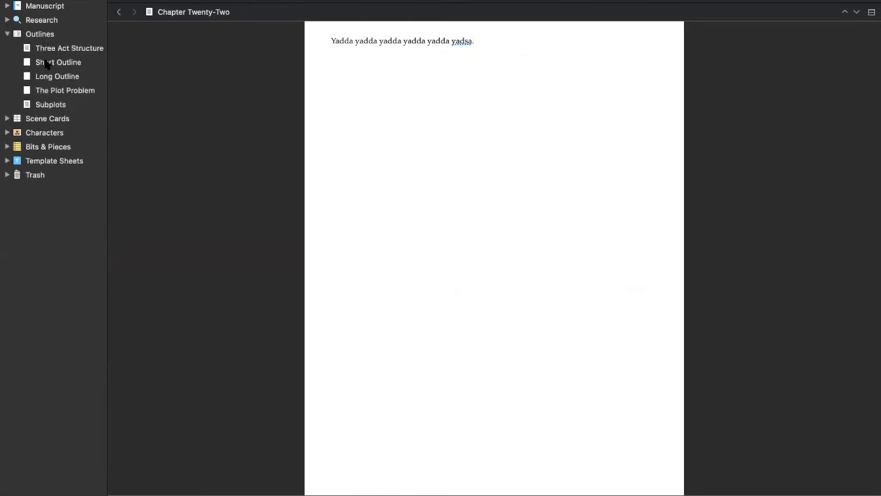
# Read the Three Act Structure outline with its plot diagram and act breakdowns
pyautogui.click(473, 41)
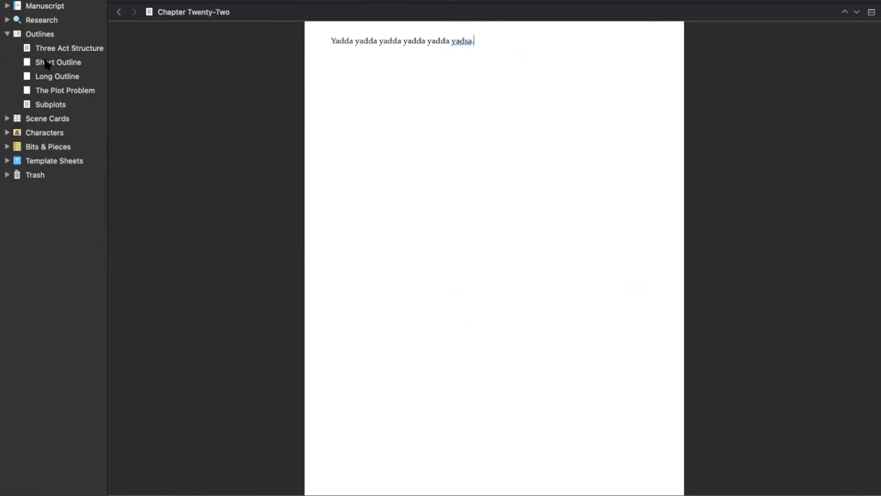
pyautogui.moveTo(57, 54)
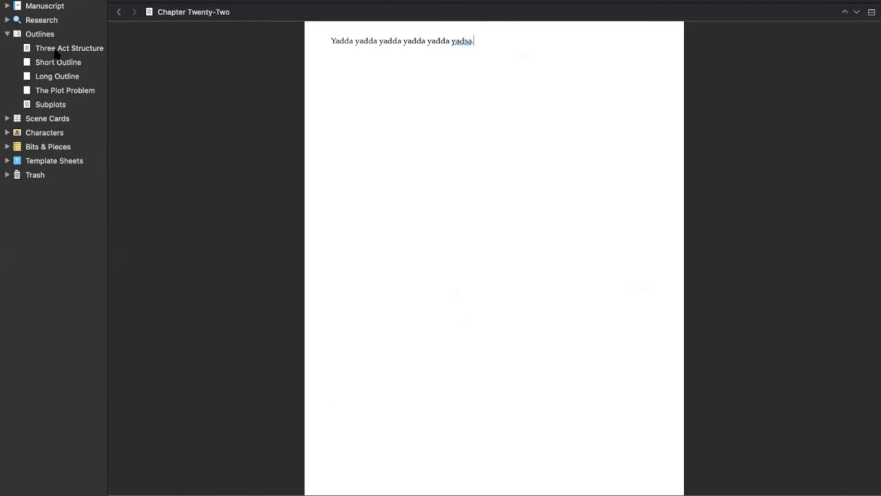
pyautogui.click(69, 48)
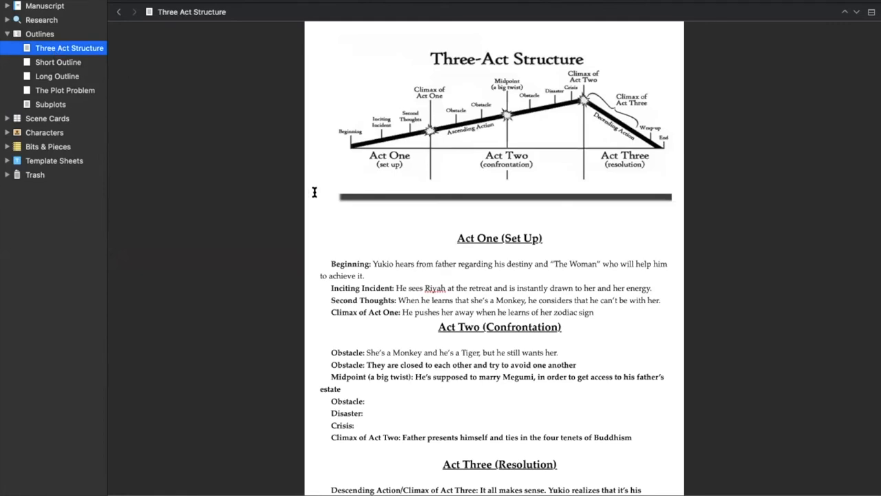
pyautogui.moveTo(279, 241)
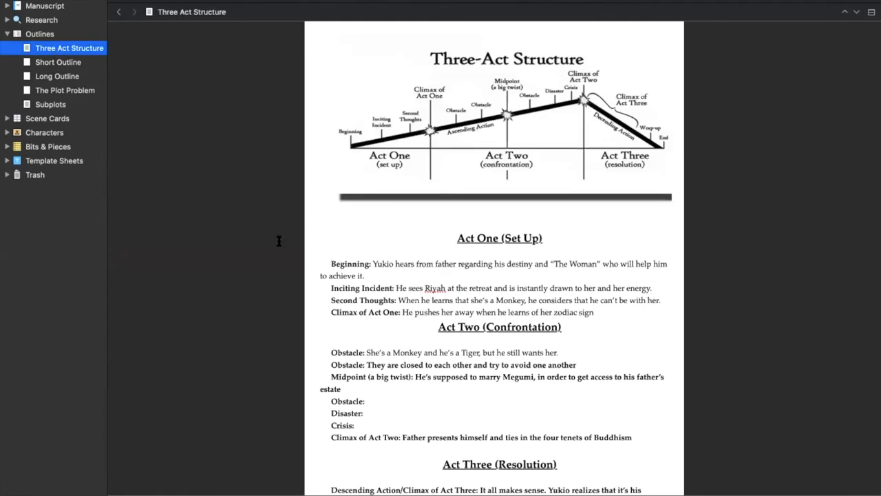
pyautogui.moveTo(524, 240)
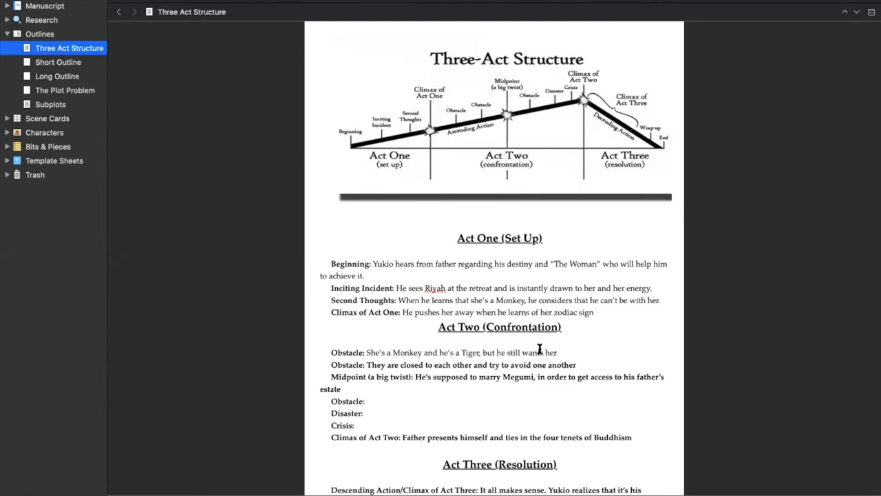
pyautogui.scroll(-3)
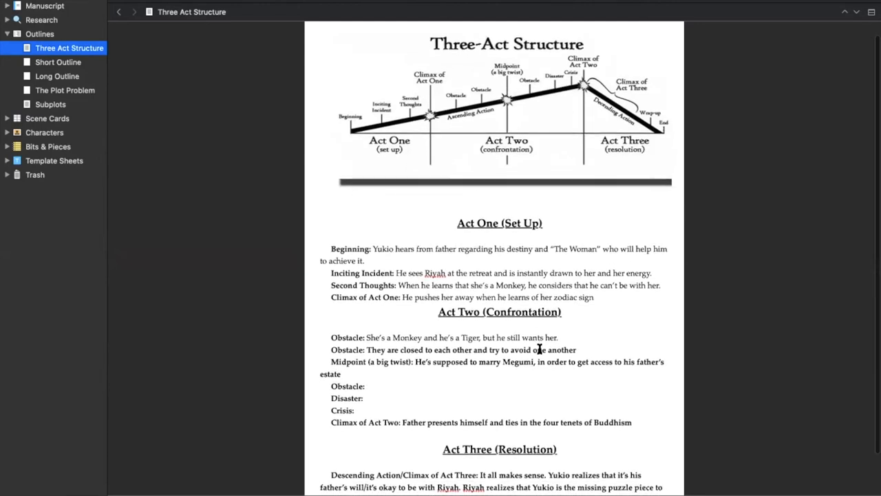
pyautogui.scroll(-3)
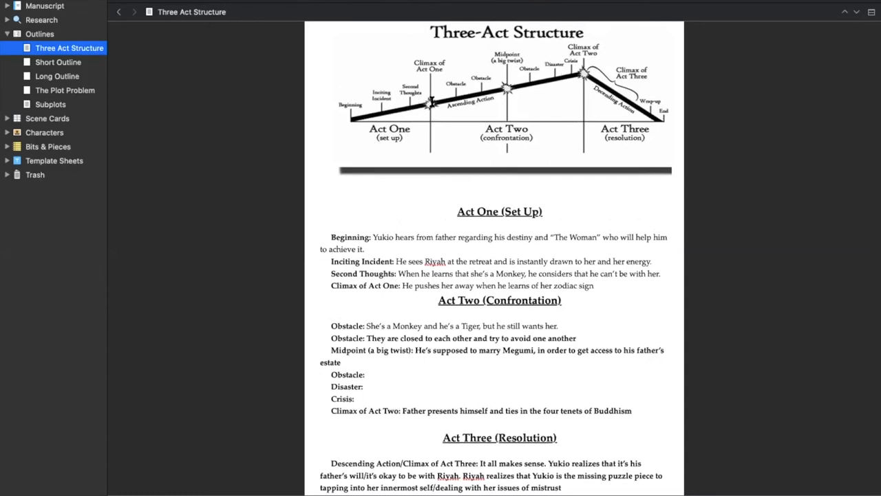
pyautogui.moveTo(373, 42)
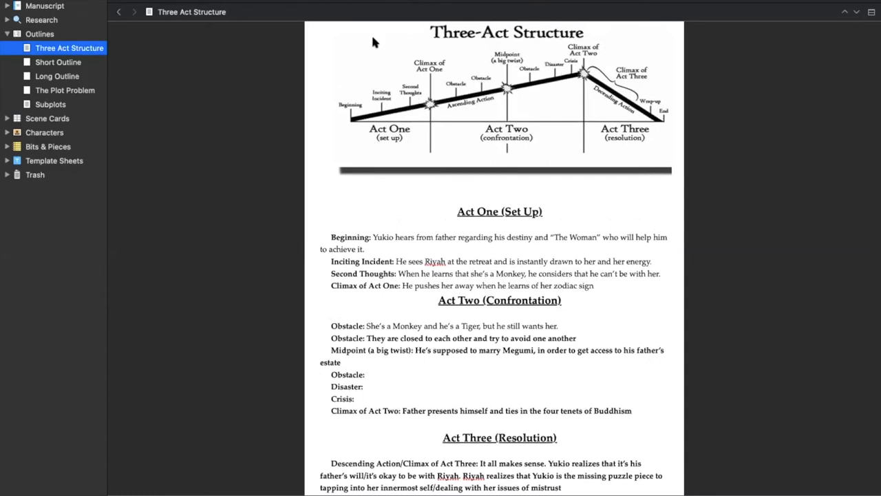
pyautogui.moveTo(567, 164)
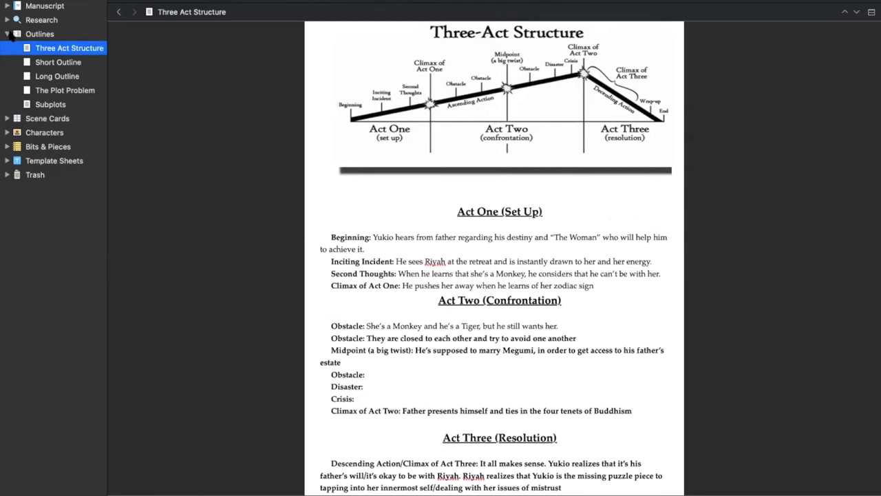
# Collapse Outlines, expand Scene Cards and view Act 1's Scene 1 and Scene 2 cards
pyautogui.click(6, 34)
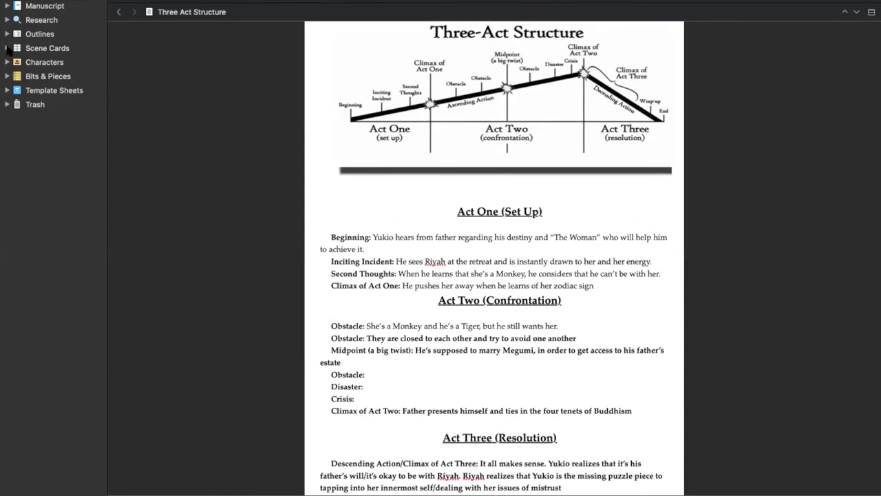
pyautogui.click(7, 47)
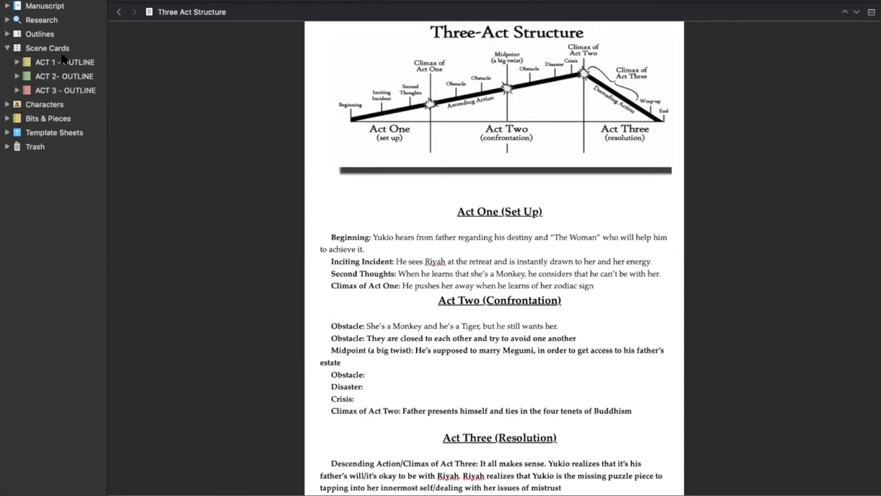
pyautogui.moveTo(47, 81)
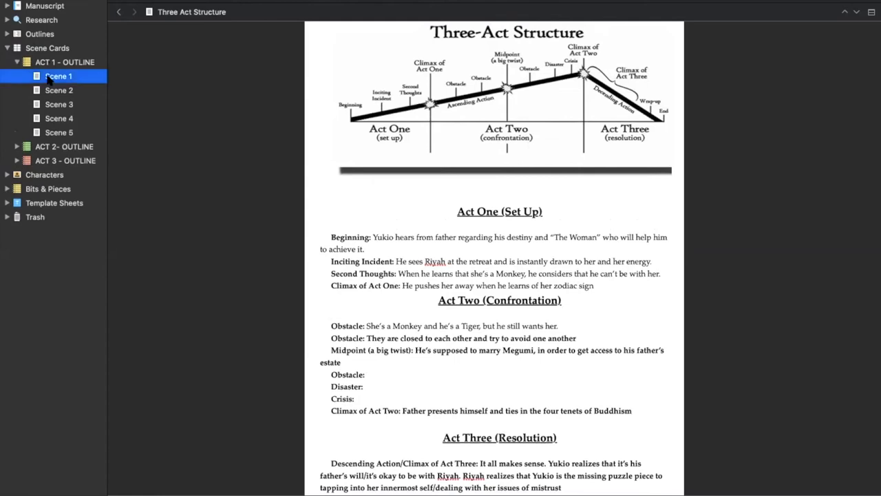
pyautogui.click(58, 76)
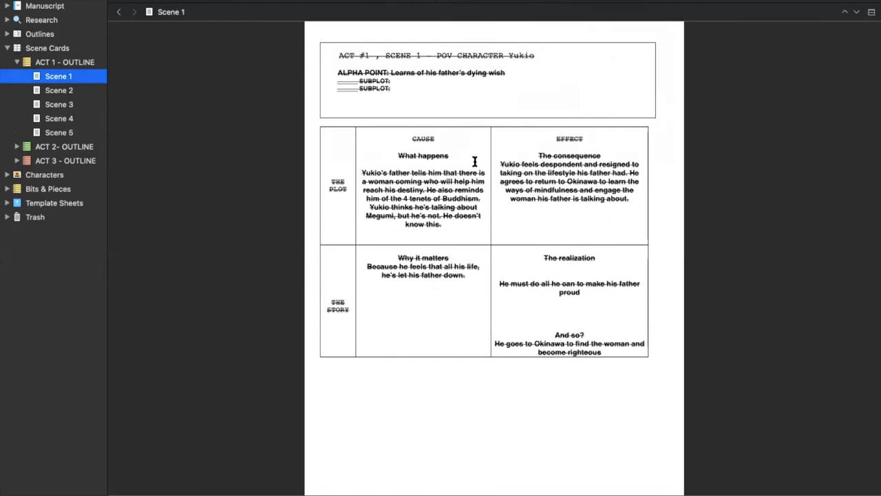
pyautogui.moveTo(544, 176)
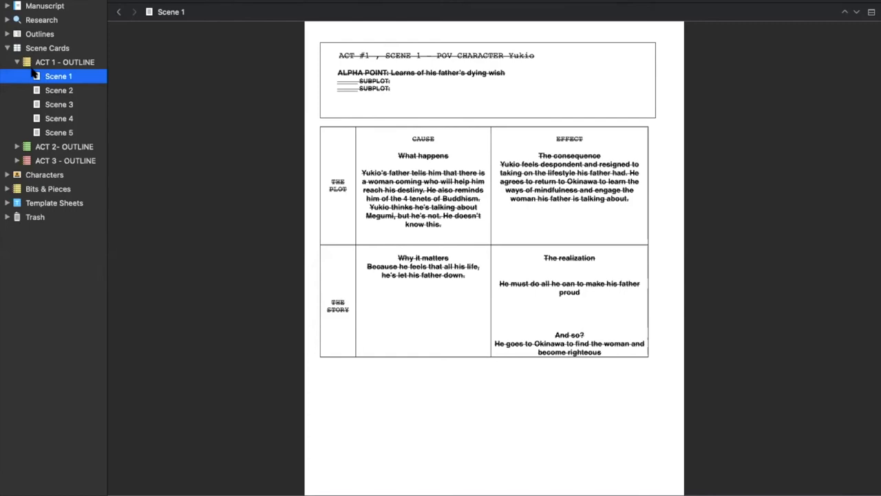
pyautogui.click(58, 91)
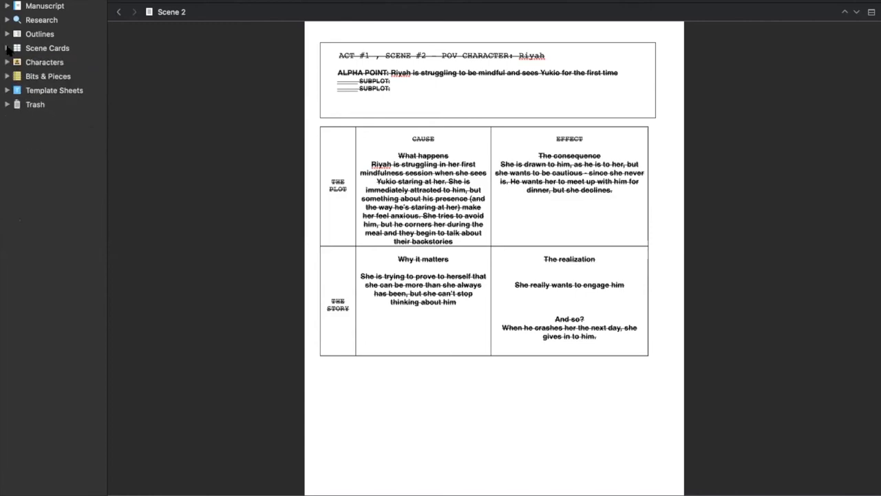
# Expand Characters and read Yukio's character sketch with his photo, role, goal and personality
pyautogui.click(7, 62)
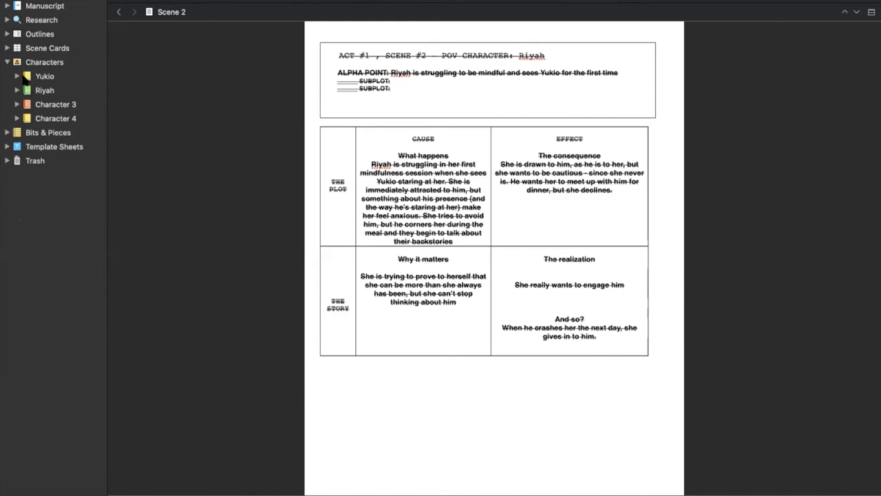
pyautogui.click(17, 76)
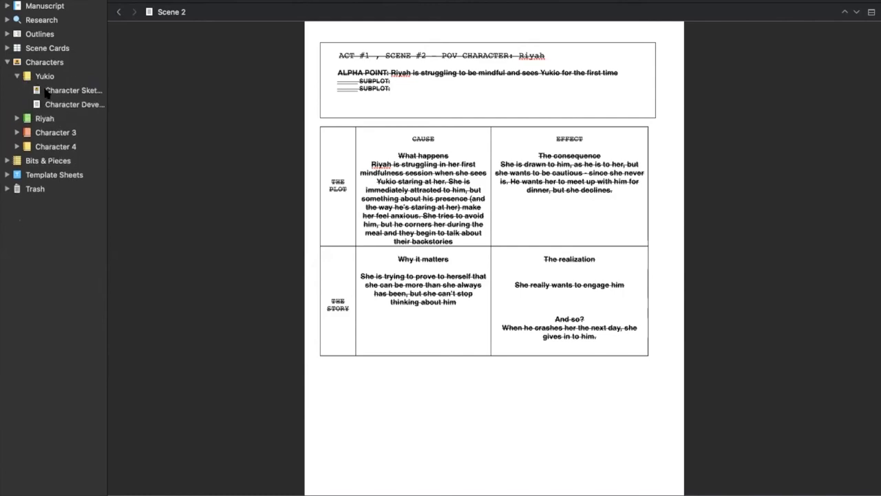
pyautogui.click(73, 90)
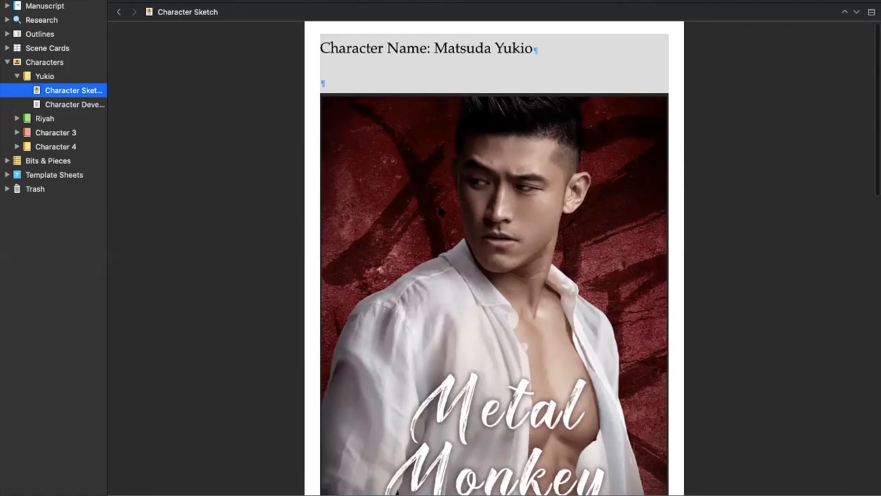
pyautogui.scroll(-3)
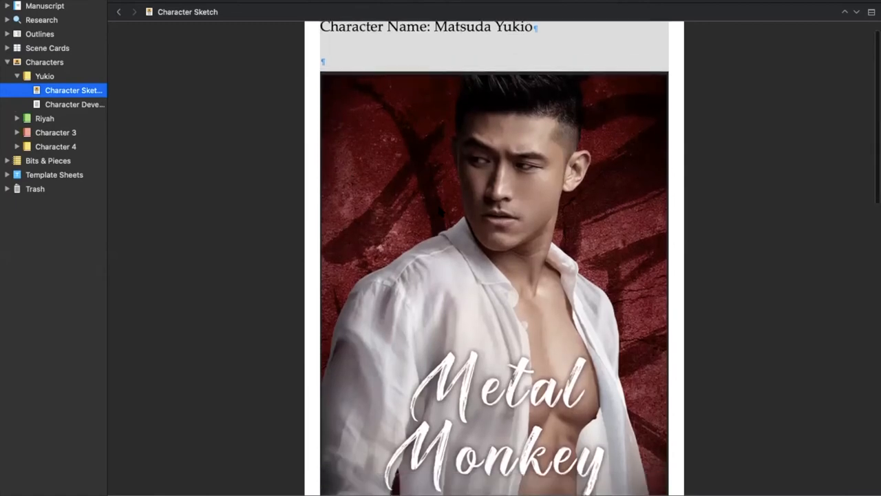
pyautogui.scroll(-3)
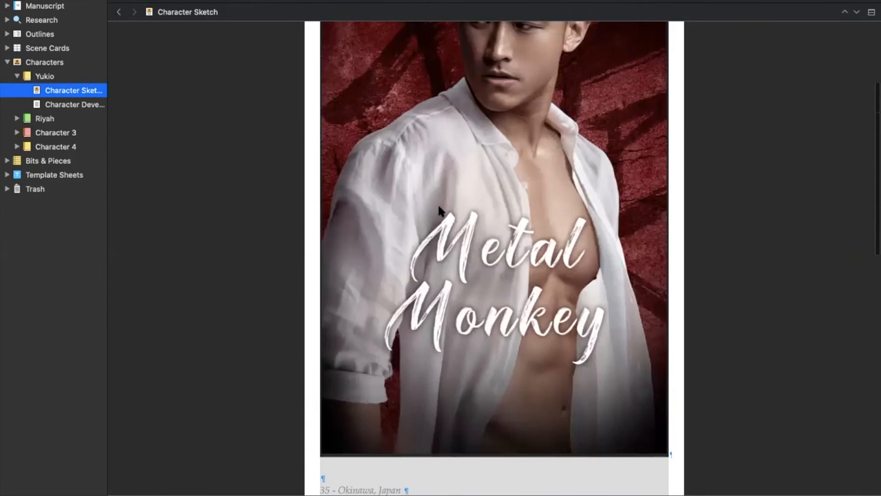
pyautogui.scroll(-3)
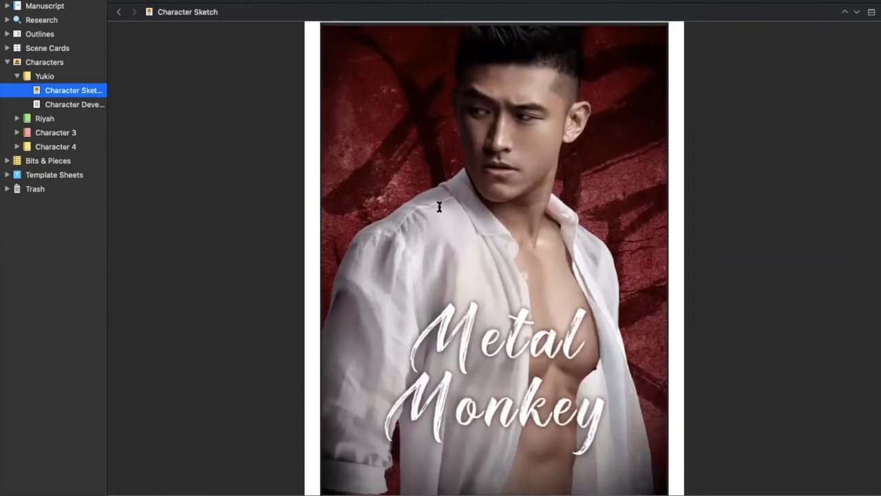
pyautogui.scroll(-3)
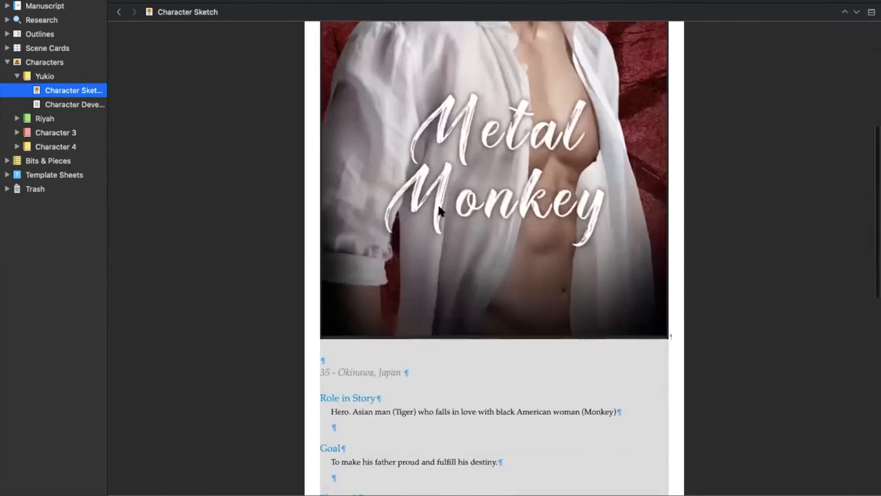
pyautogui.scroll(-3)
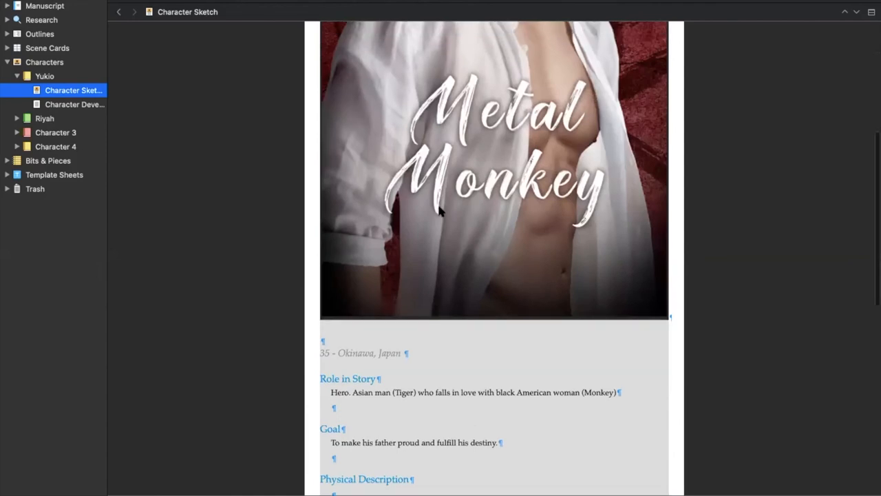
pyautogui.scroll(-3)
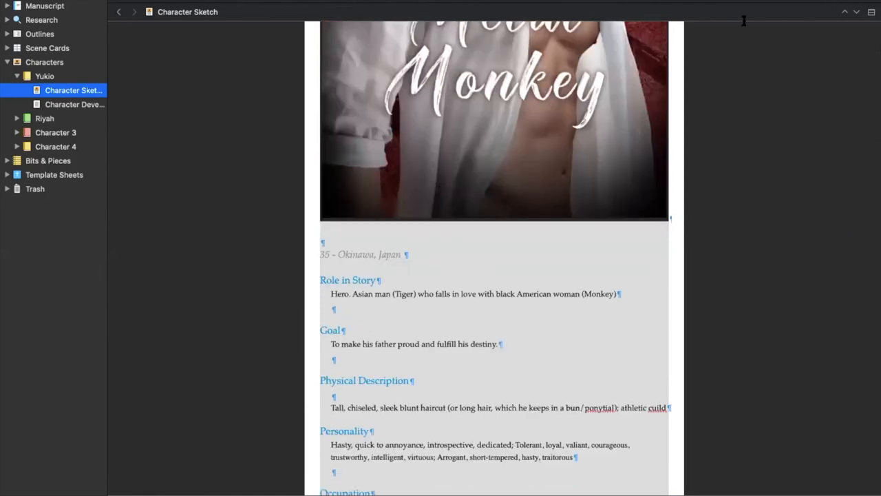
pyautogui.scroll(-3)
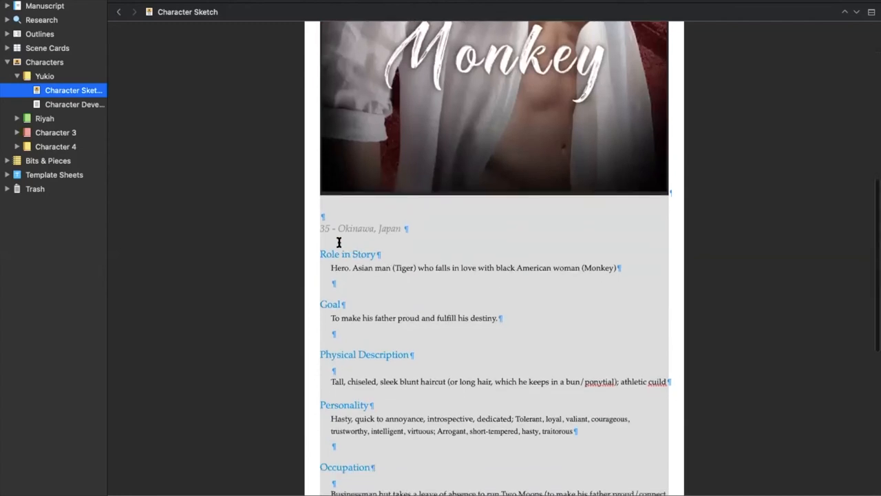
pyautogui.scroll(-3)
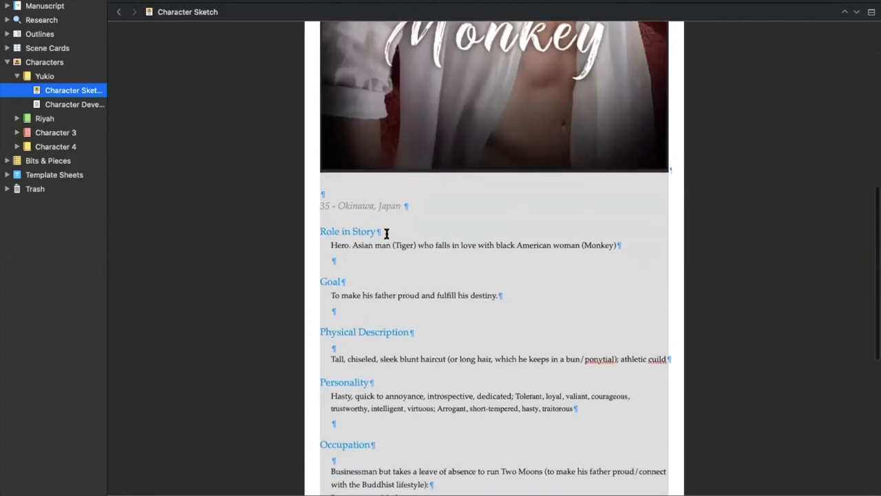
pyautogui.scroll(-3)
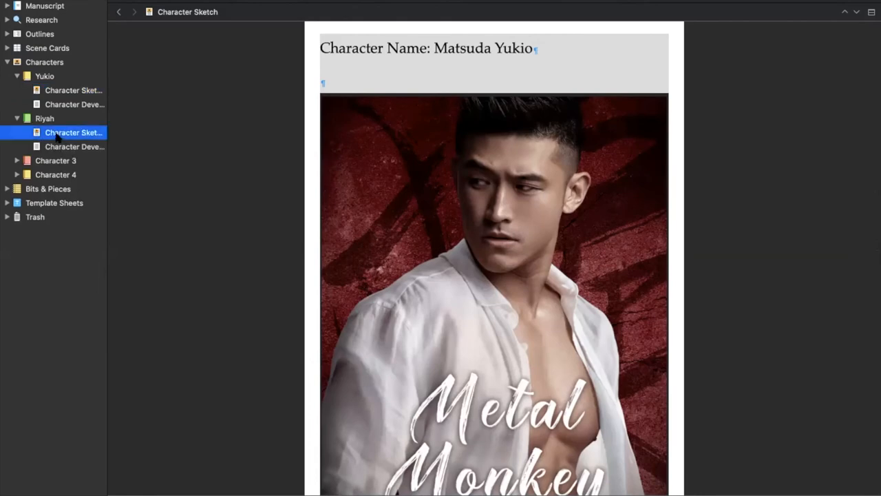
# Read Riyah's character sketch down to its Notes heading, then collapse Characters
pyautogui.click(73, 132)
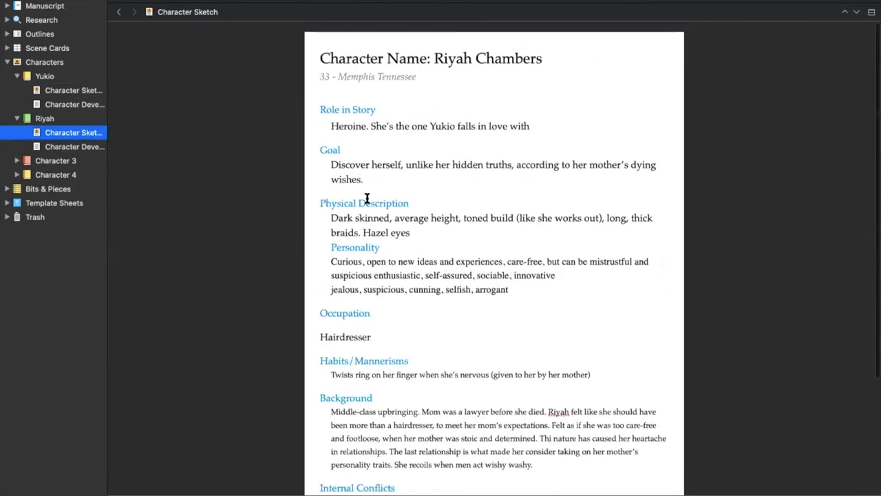
pyautogui.scroll(-3)
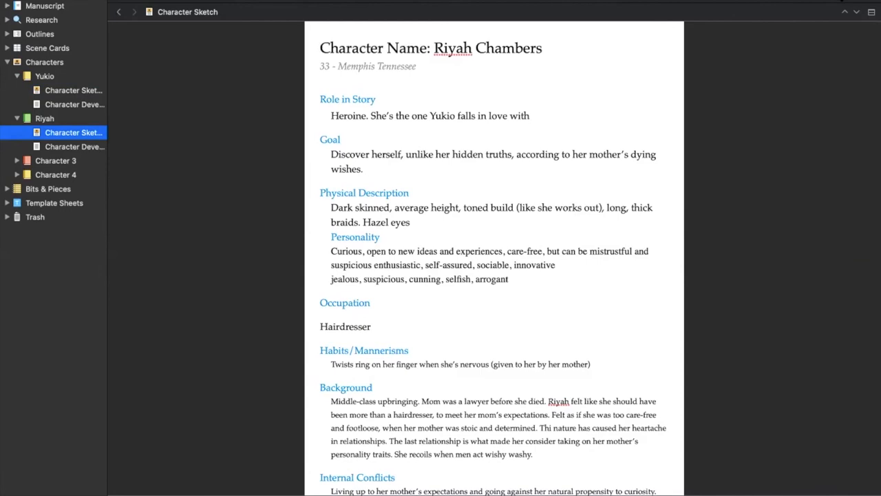
pyautogui.scroll(-3)
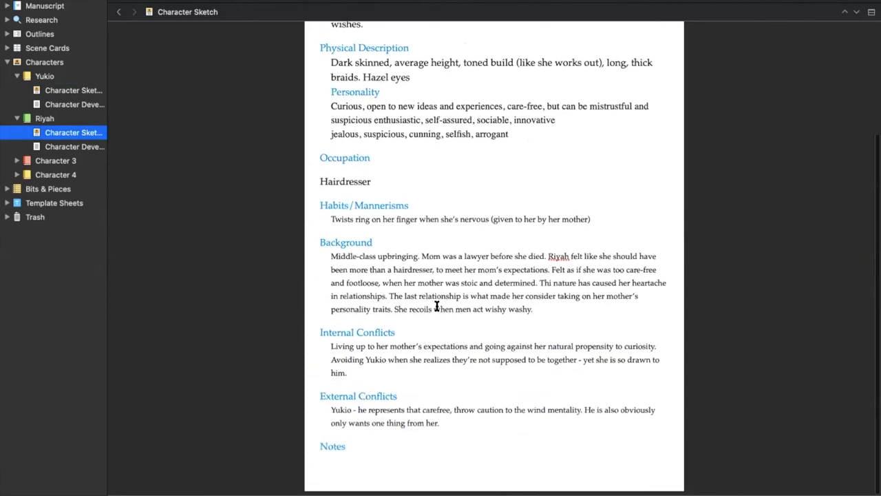
pyautogui.scroll(-3)
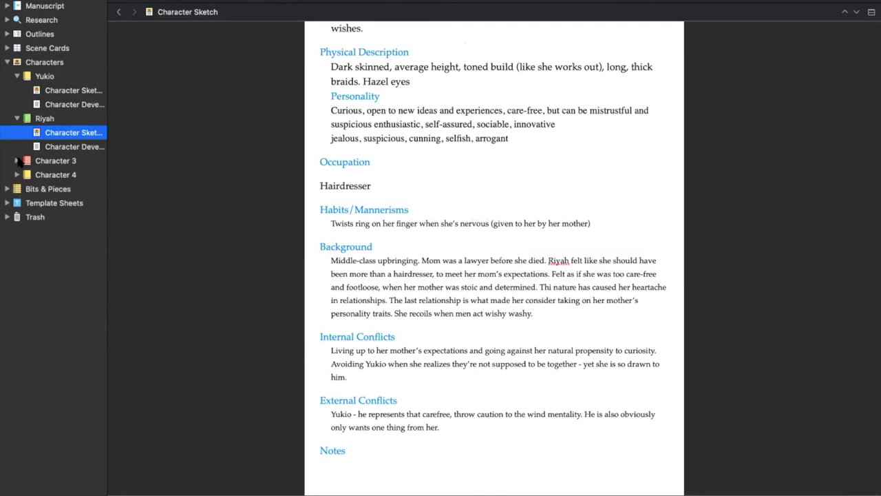
pyautogui.click(16, 62)
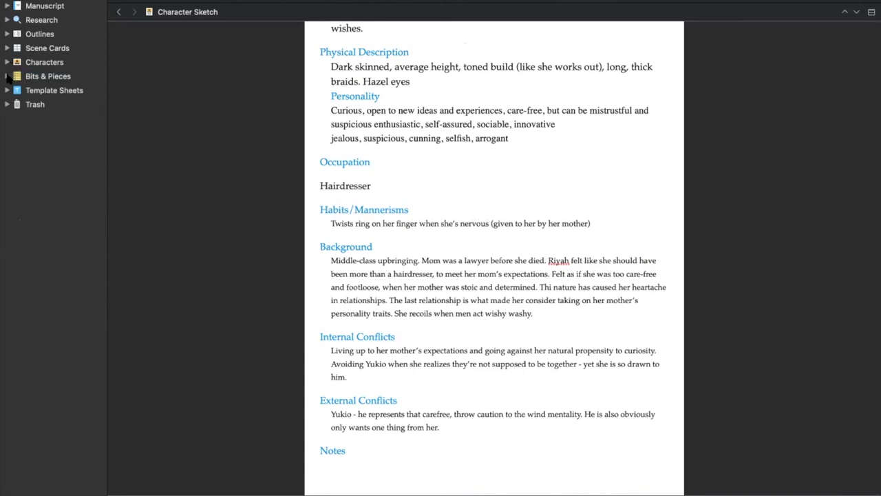
# Expand the Manuscript folder to list the dedication, prologue, acts, chapters and epilogue
pyautogui.click(7, 76)
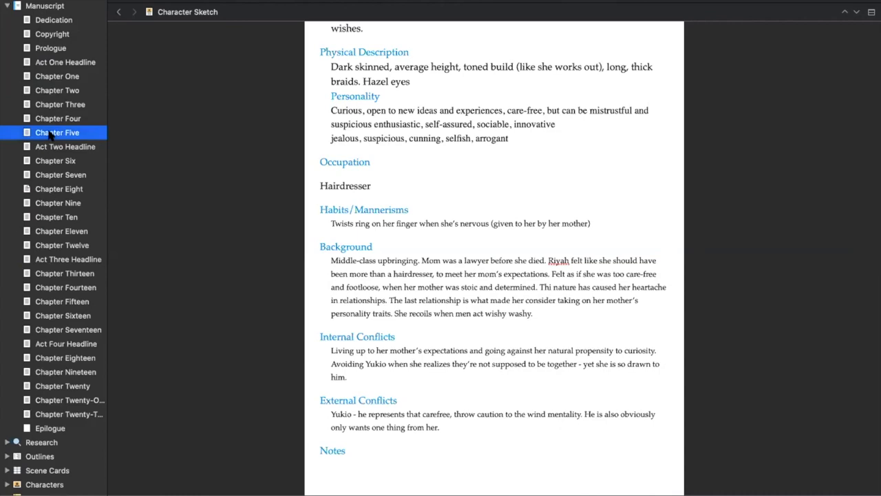
# View Chapter Five and locate the passage about waiting for Yukio
pyautogui.click(57, 133)
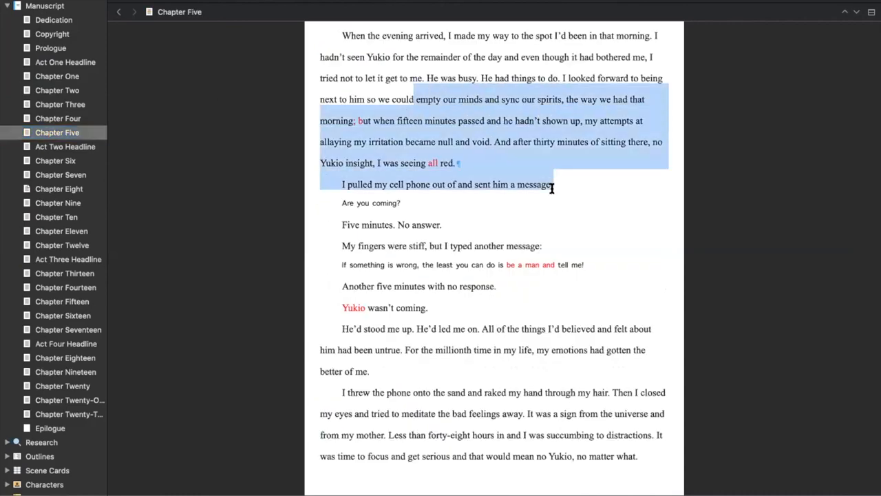
pyautogui.moveTo(553, 191)
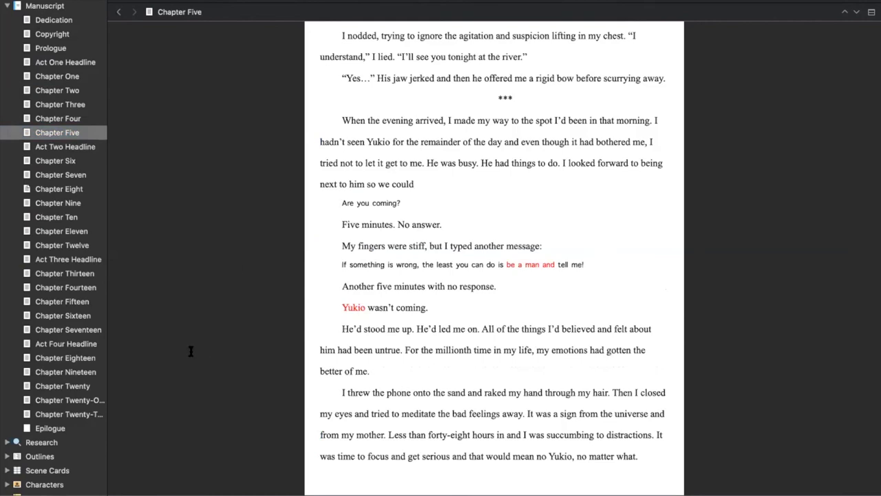
pyautogui.scroll(-3)
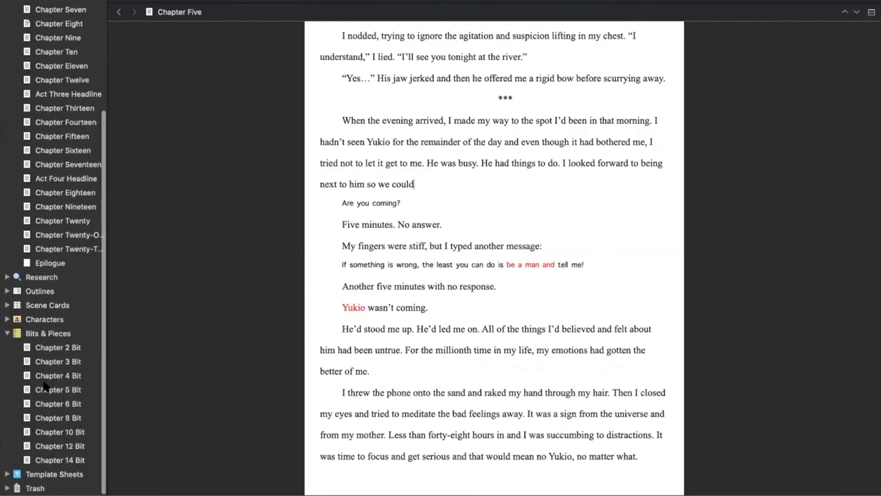
# View the Chapter 5 Bit cut-text document in Bits & Pieces down to its last line
pyautogui.click(57, 389)
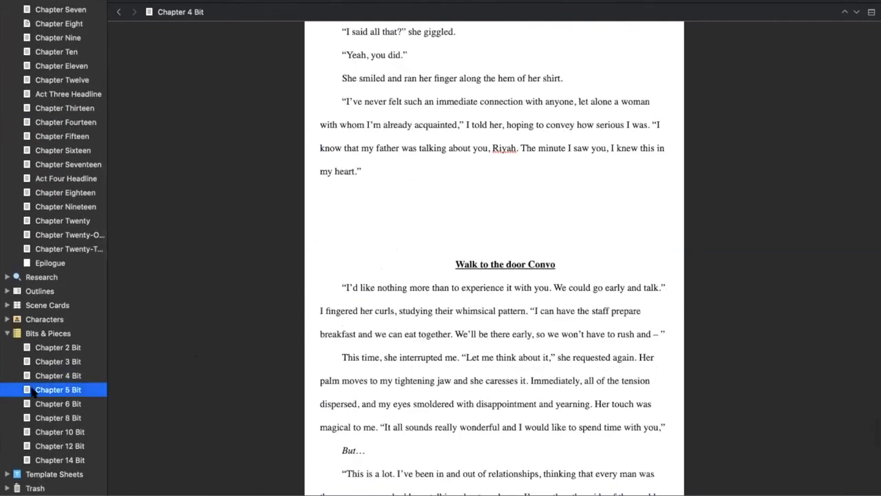
pyautogui.click(58, 389)
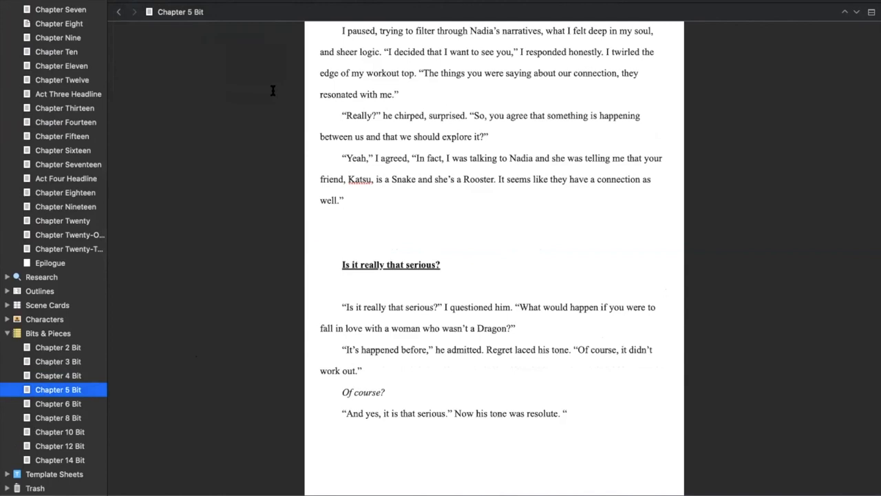
pyautogui.moveTo(427, 329)
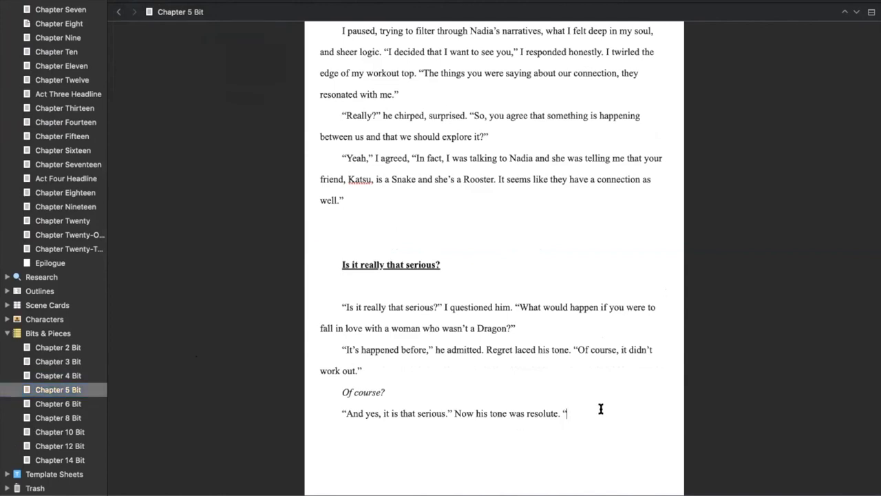
pyautogui.scroll(-3)
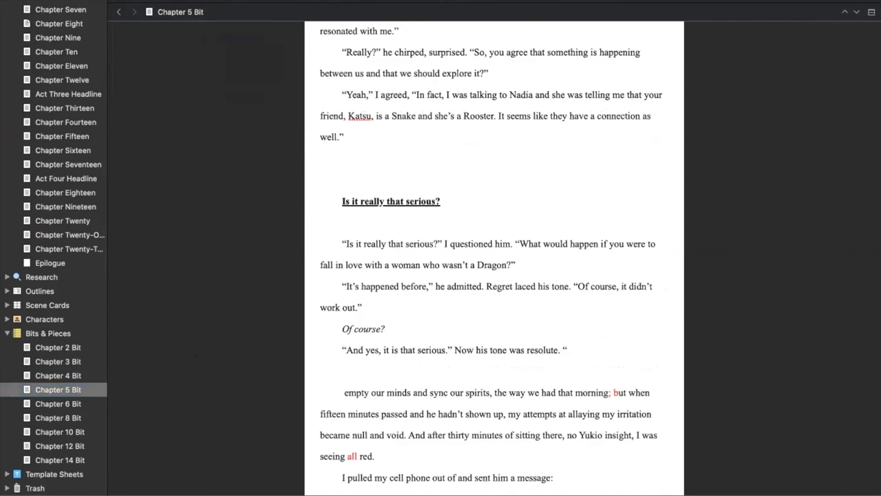
pyautogui.scroll(-3)
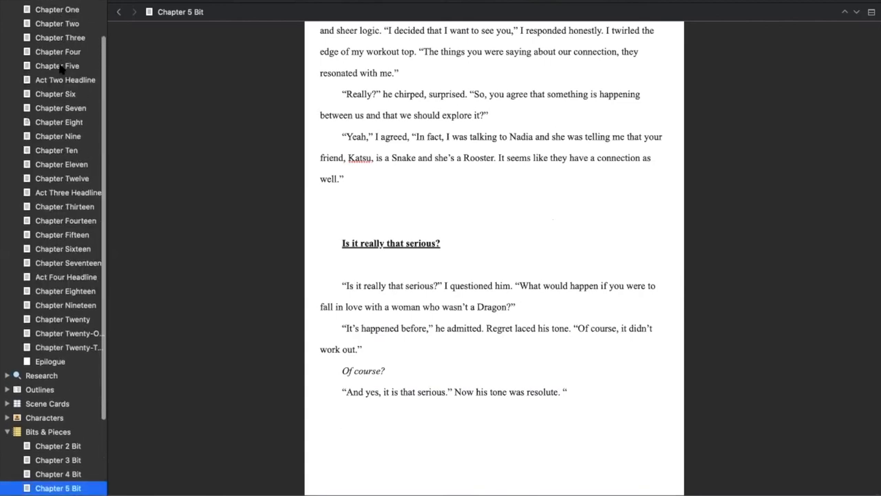
# Return to Chapter Five showing Yukio's apology and the evening wait at the river
pyautogui.click(57, 66)
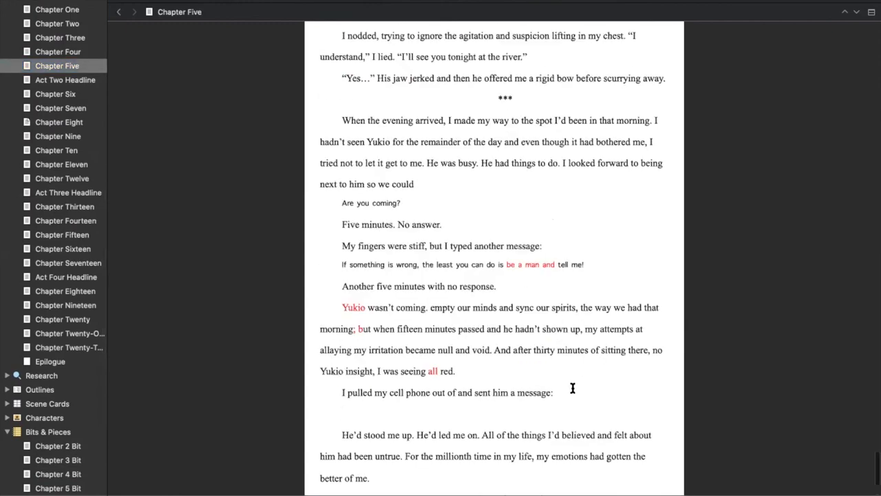
pyautogui.scroll(-3)
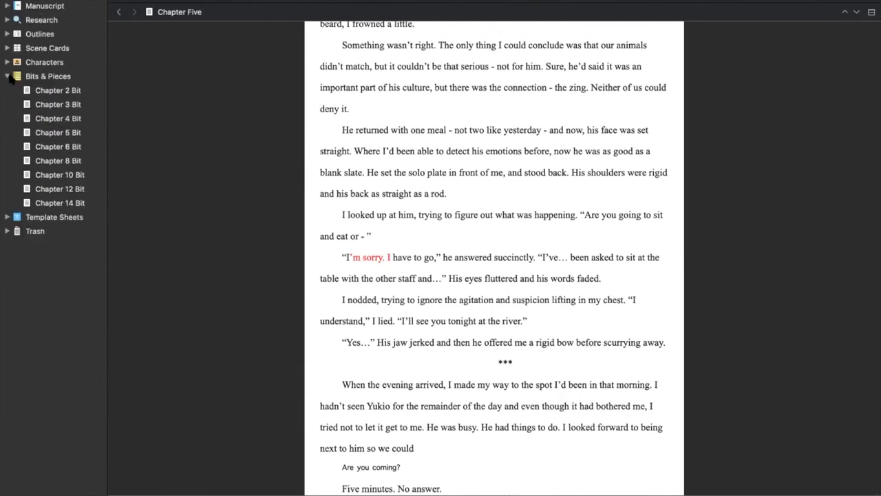
# Show the Research and Bits & Pieces folder contents, then leave all top-level folders collapsed
pyautogui.click(6, 76)
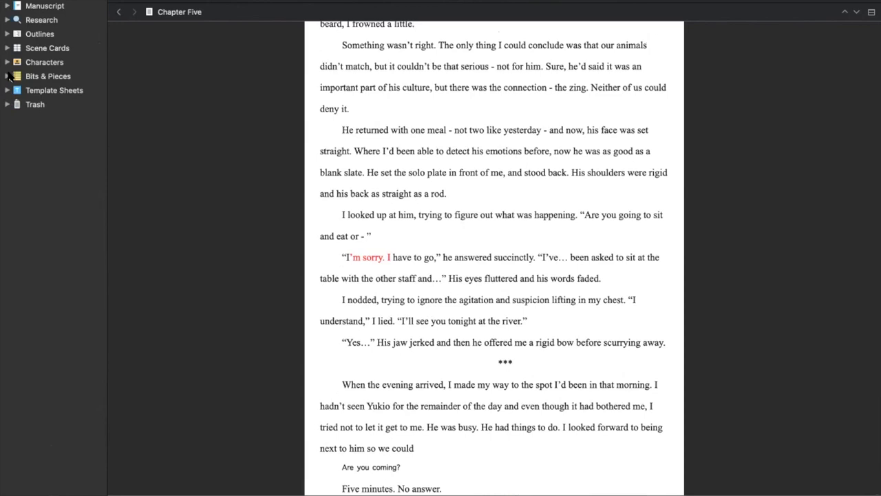
pyautogui.moveTo(38, 13)
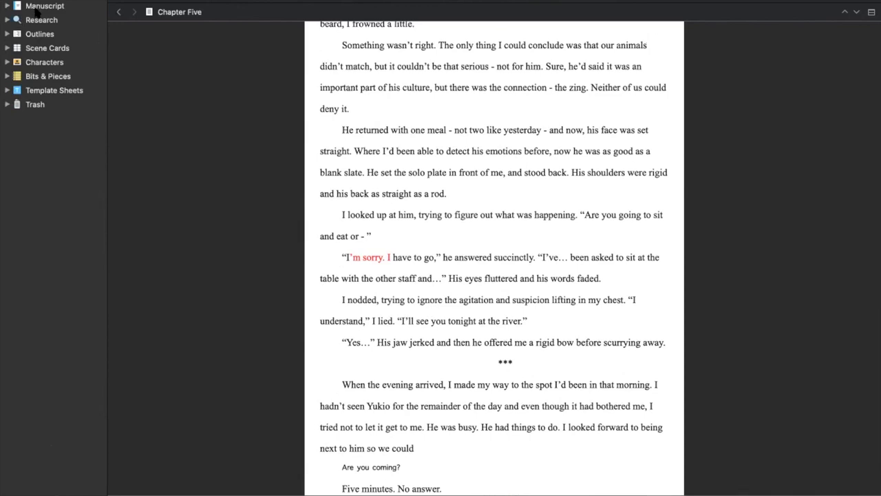
pyautogui.moveTo(5, 23)
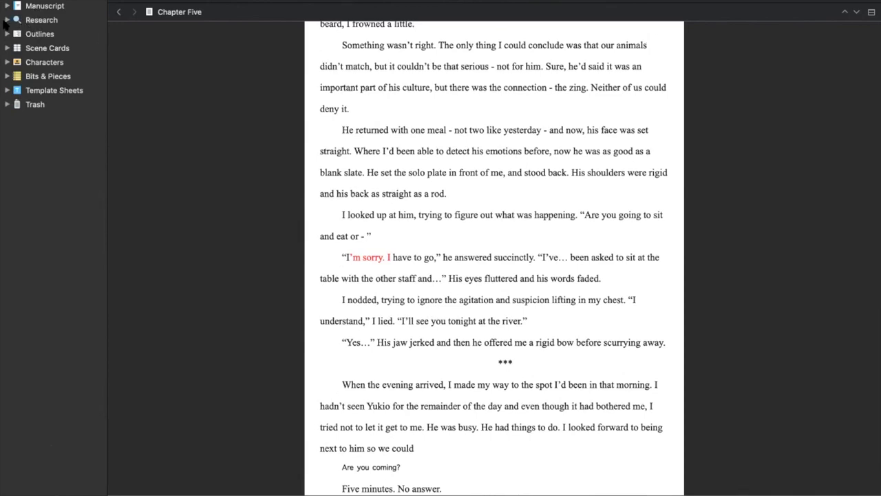
pyautogui.click(7, 19)
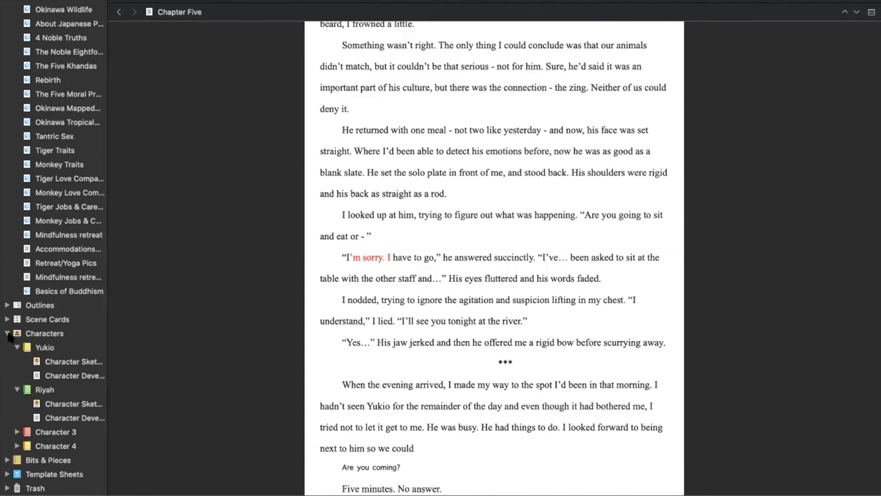
pyautogui.moveTo(7, 463)
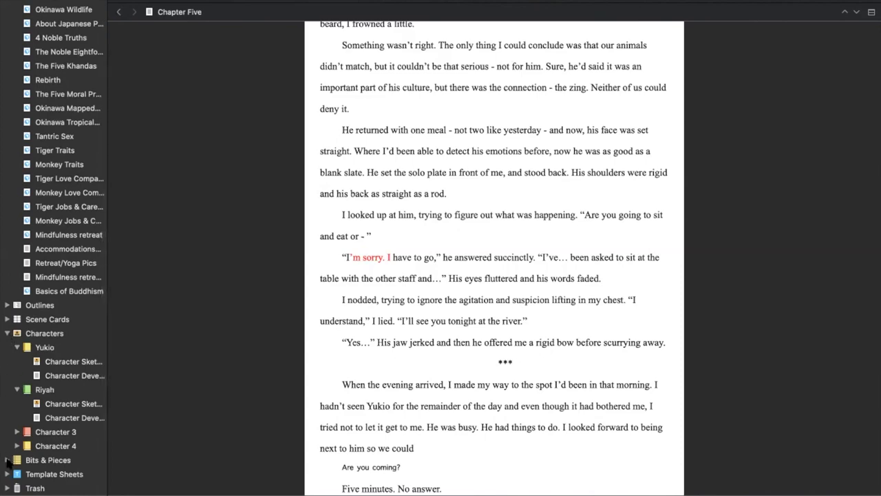
pyautogui.click(7, 460)
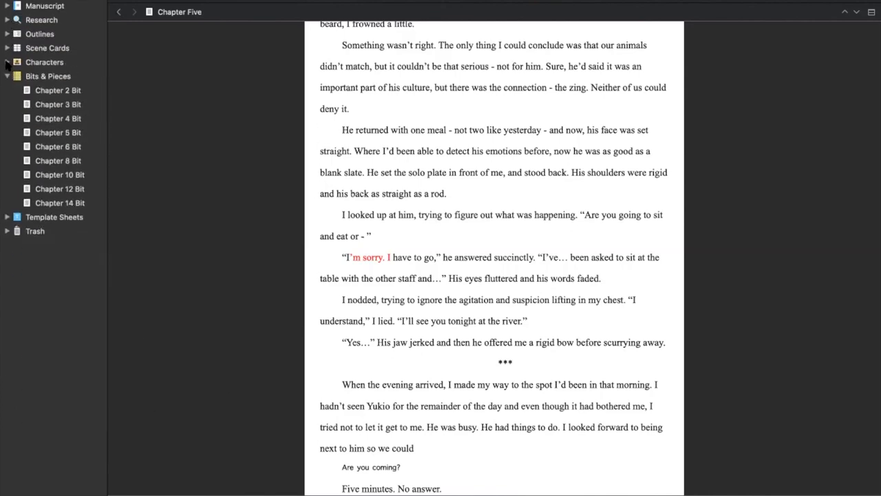
pyautogui.click(7, 76)
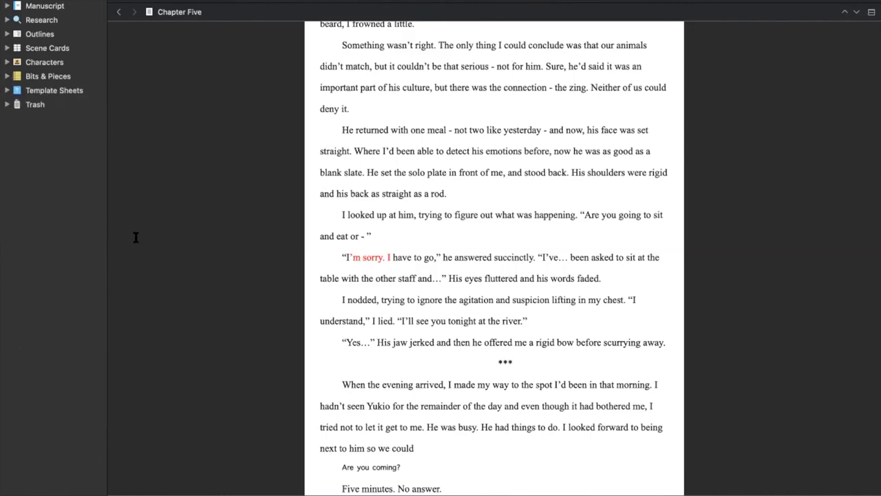
pyautogui.moveTo(221, 212)
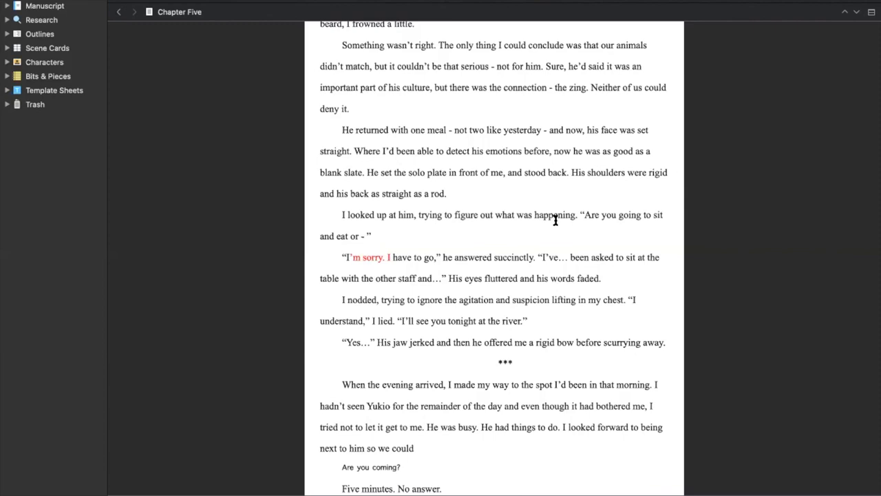
pyautogui.moveTo(575, 205)
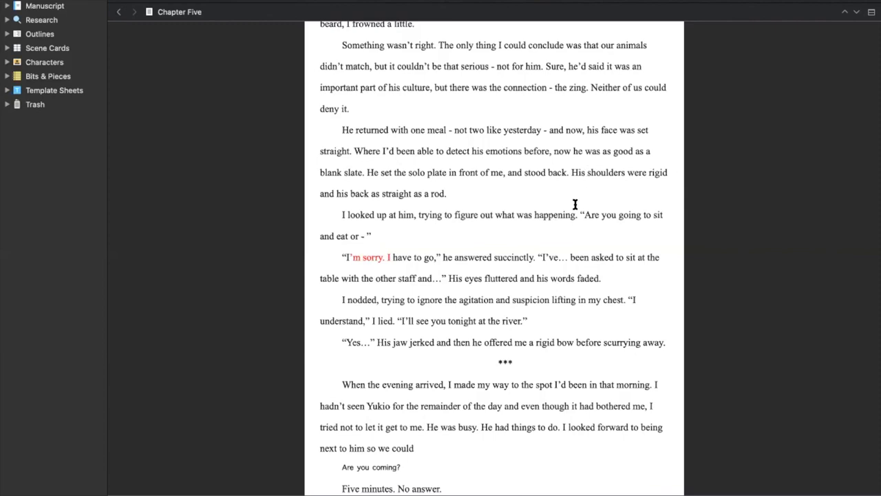